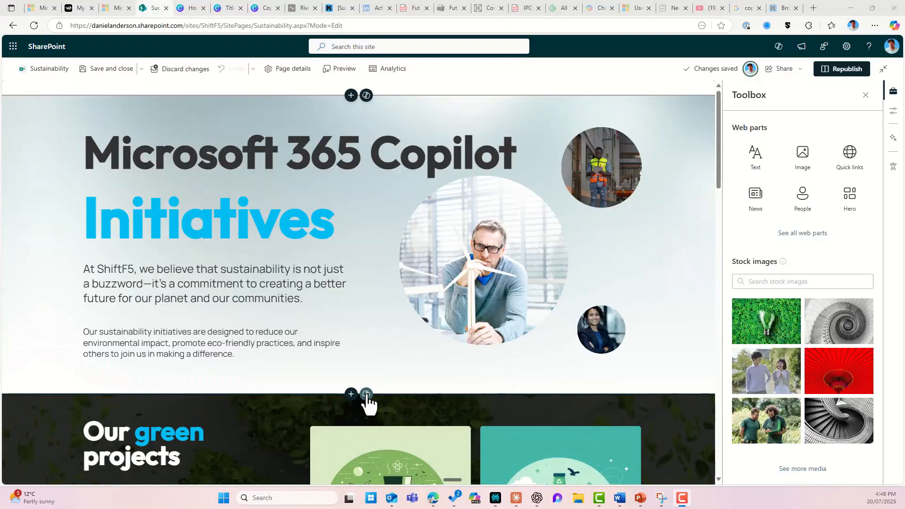
# - Add a Copilot section and generate the sustainability resources links suggestion
pyautogui.click(366, 394)
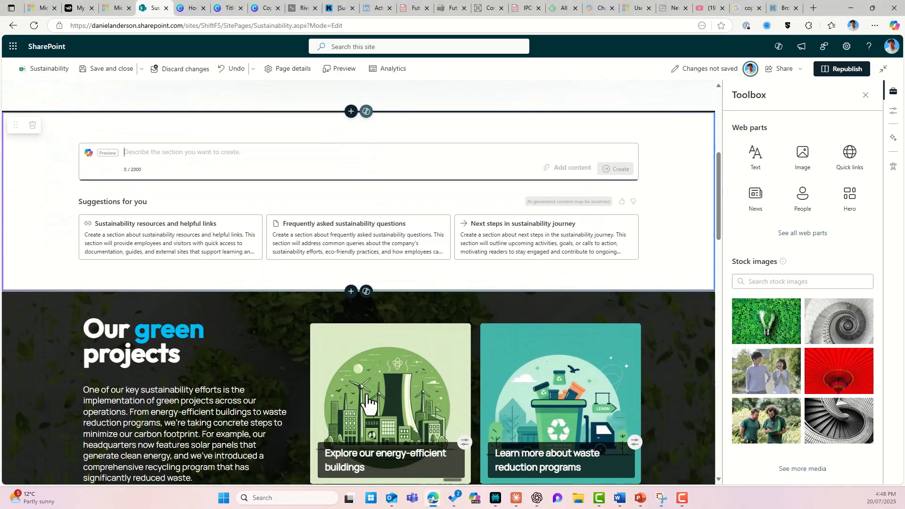
pyautogui.click(169, 237)
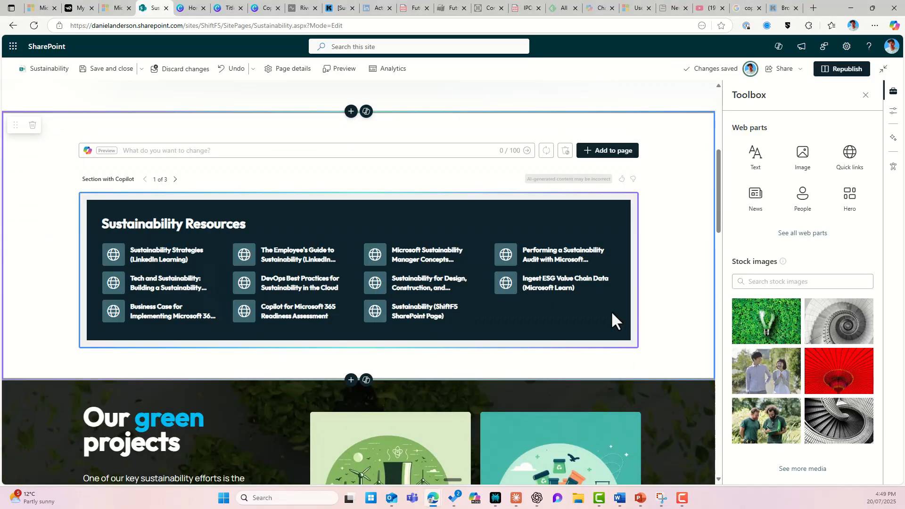
pyautogui.moveTo(655, 260)
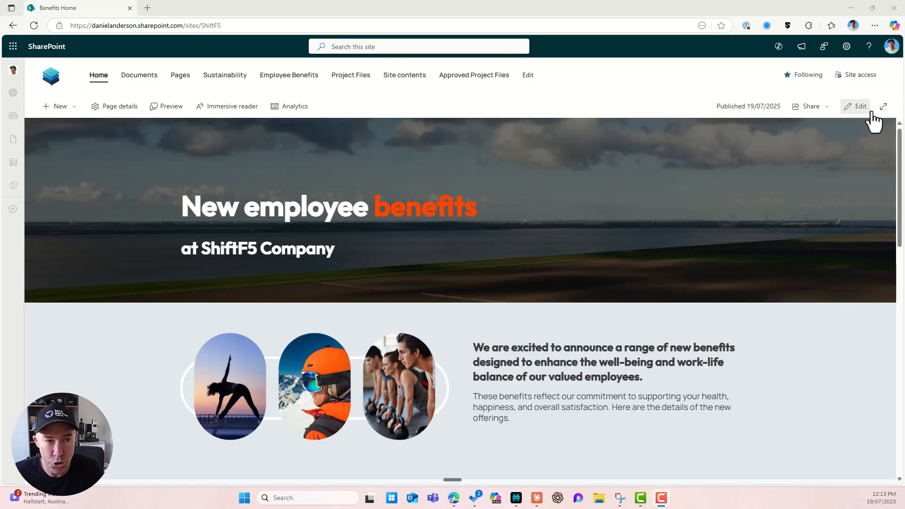
# - Put Benefits Home into edit mode and scroll down to the last section
pyautogui.click(859, 107)
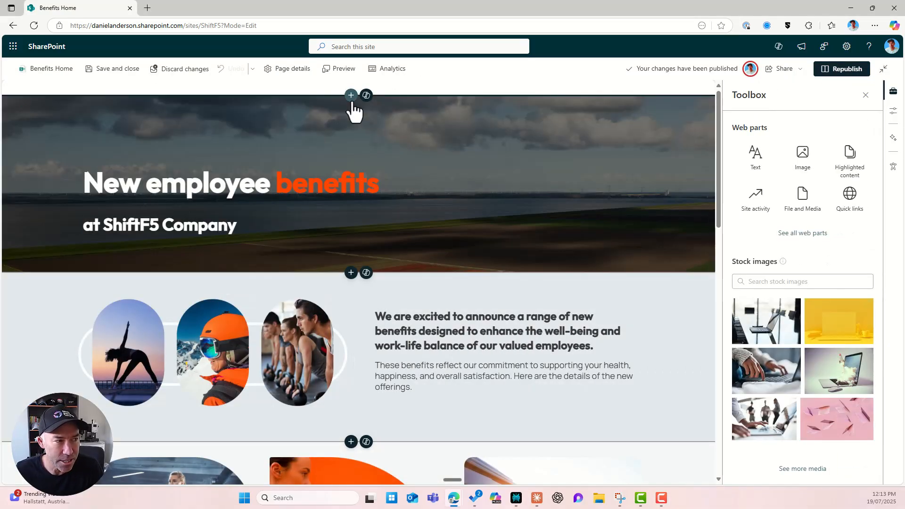
pyautogui.moveTo(350, 95)
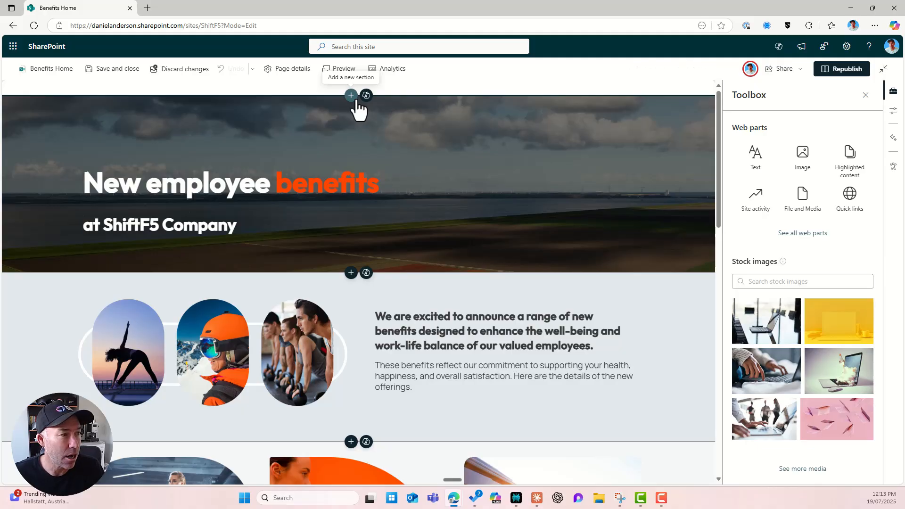
pyautogui.moveTo(366, 95)
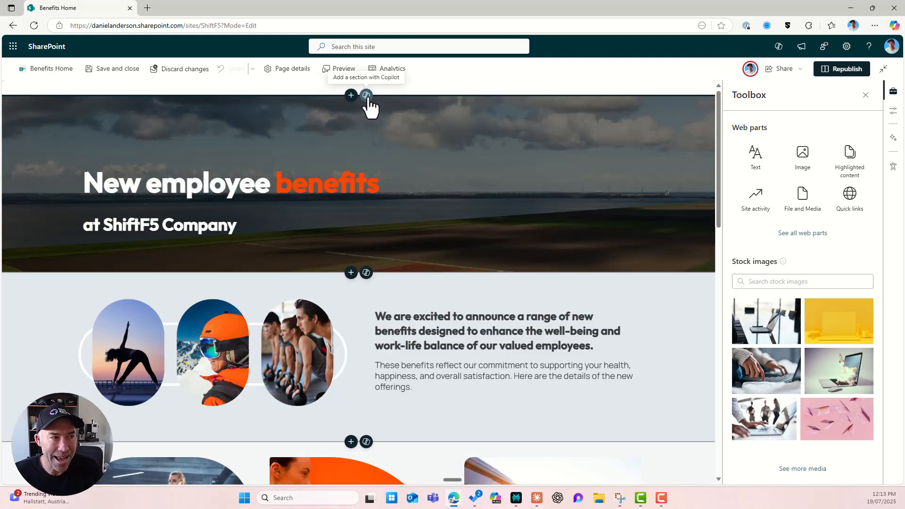
pyautogui.scroll(-3)
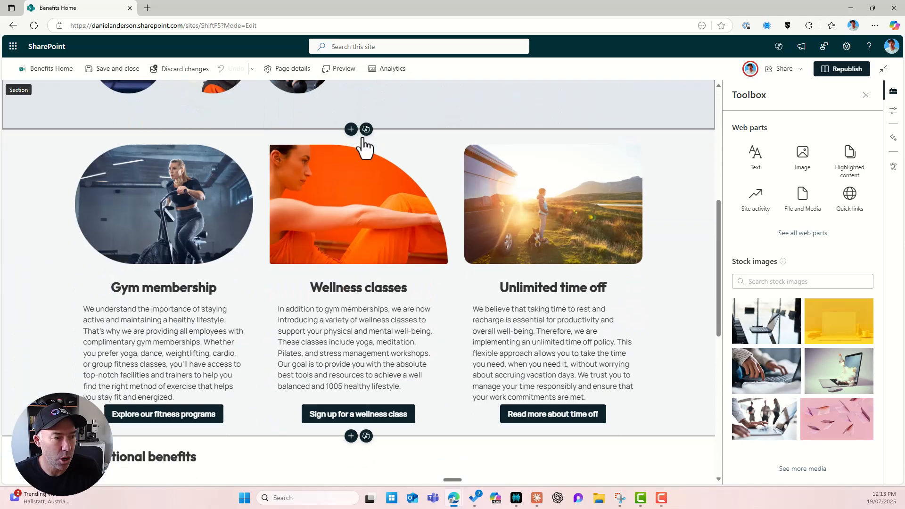
pyautogui.scroll(-3)
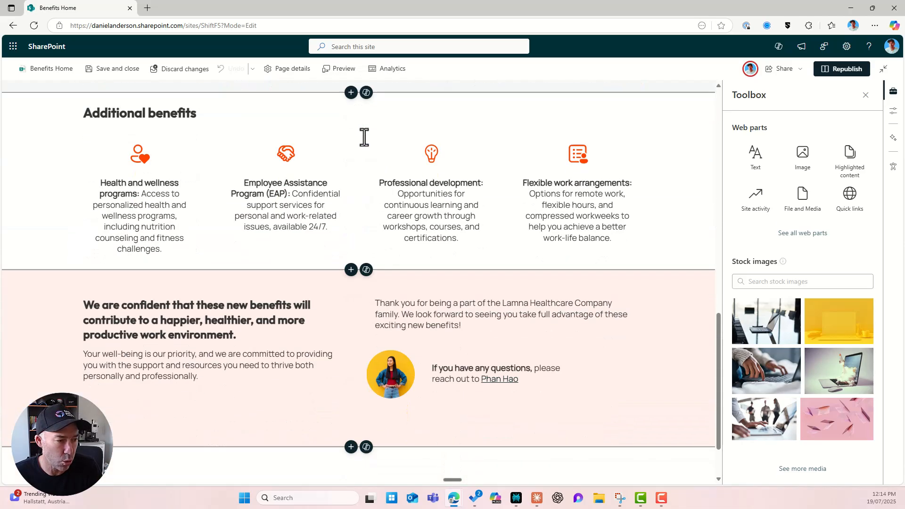
pyautogui.scroll(-3)
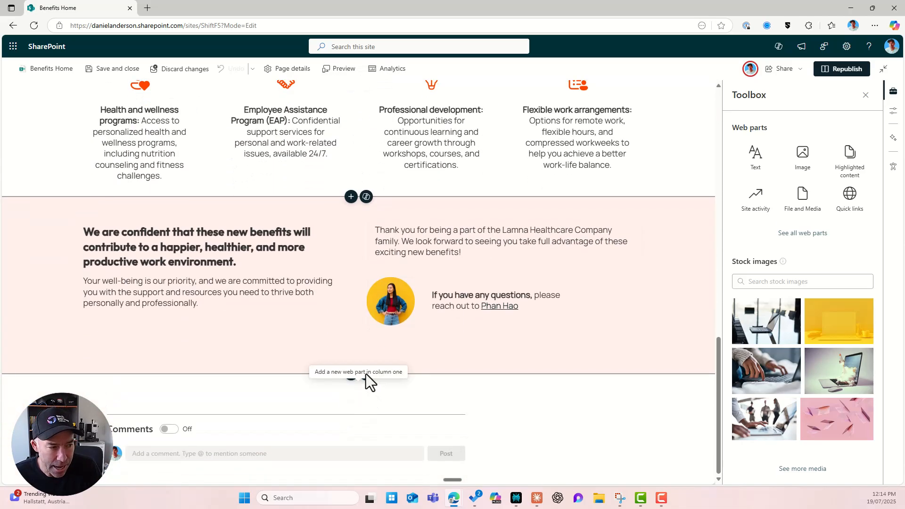
# - Insert a Copilot section below the last section and browse its suggestions
pyautogui.click(366, 374)
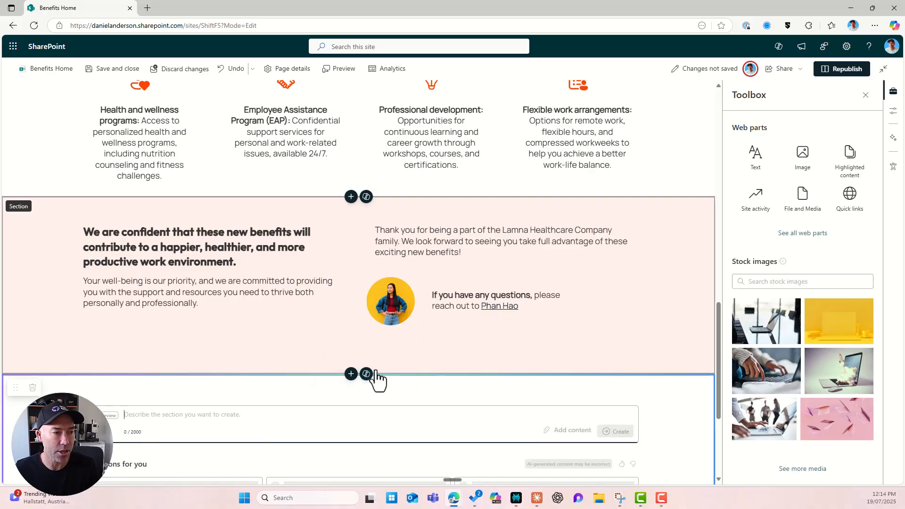
pyautogui.scroll(-3)
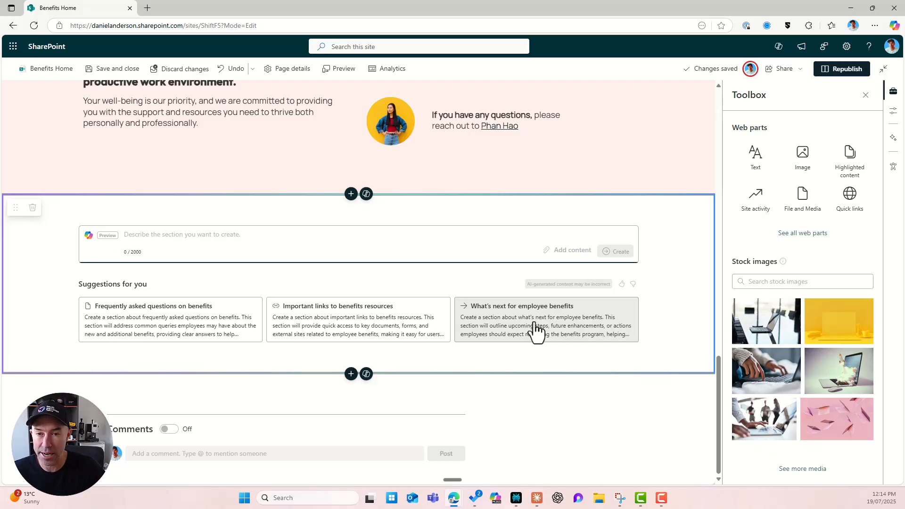
pyautogui.moveTo(142, 348)
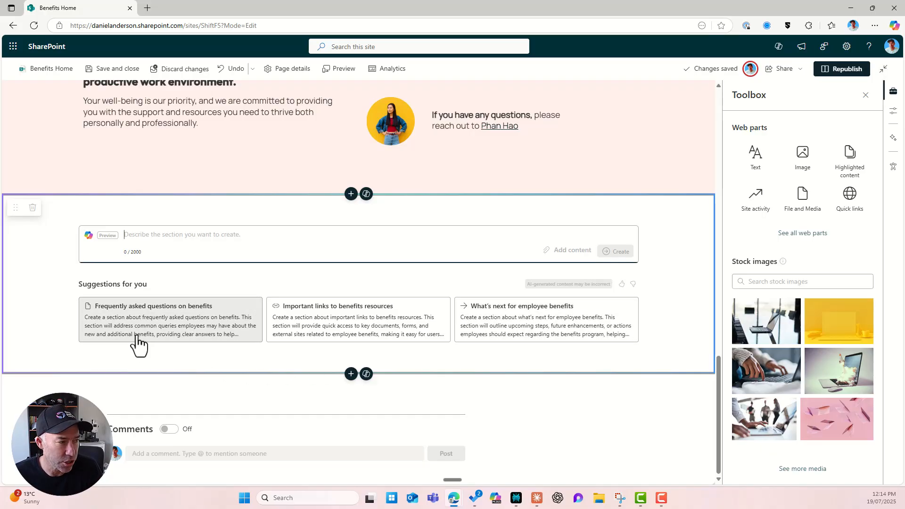
pyautogui.moveTo(129, 335)
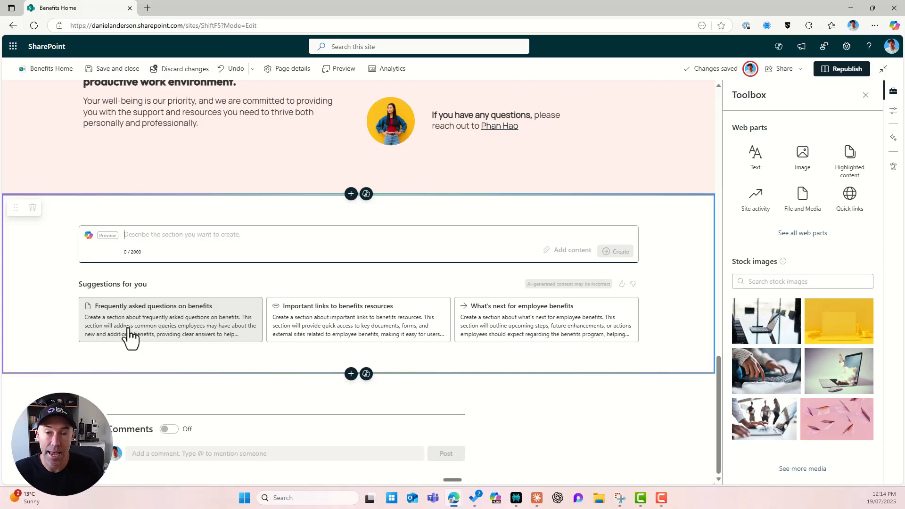
pyautogui.moveTo(191, 320)
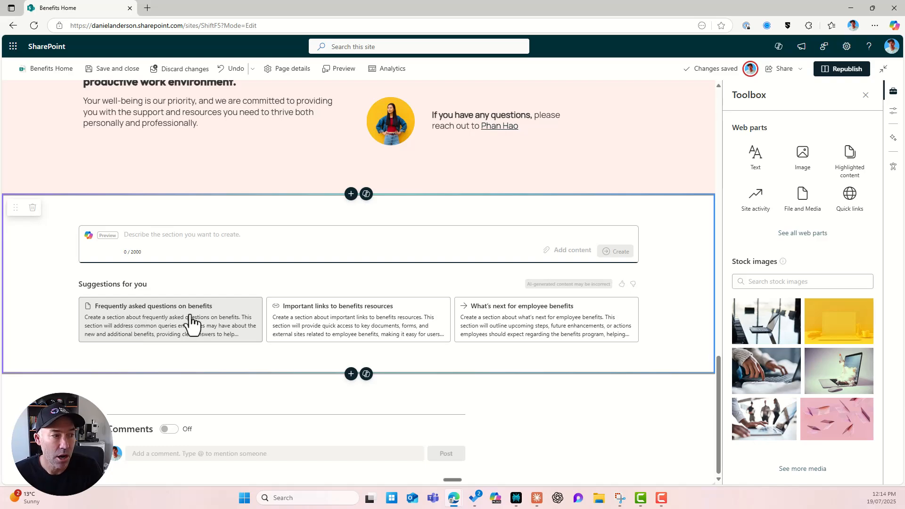
pyautogui.moveTo(381, 334)
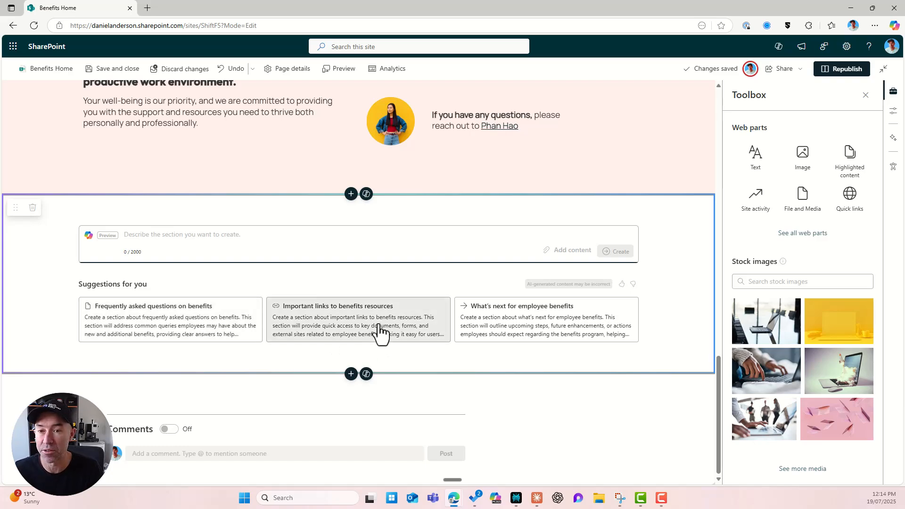
pyautogui.moveTo(296, 340)
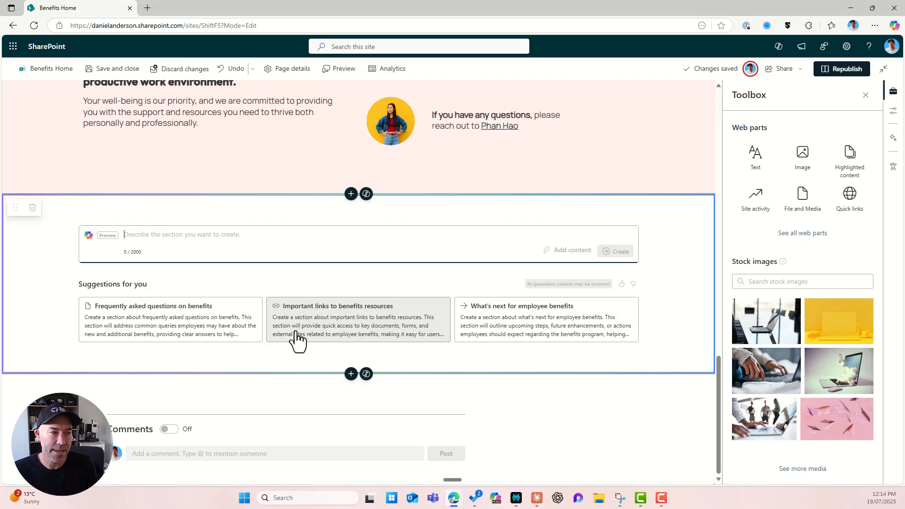
pyautogui.moveTo(299, 356)
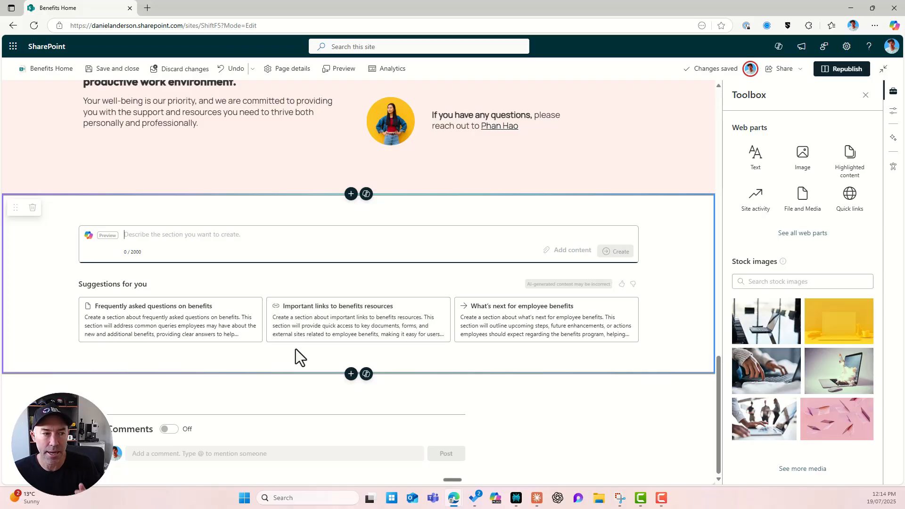
pyautogui.moveTo(537, 335)
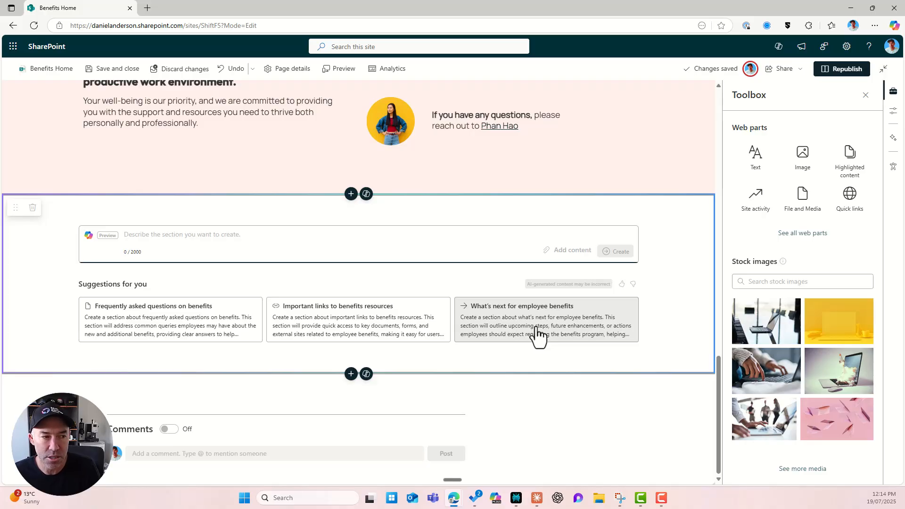
pyautogui.moveTo(236, 338)
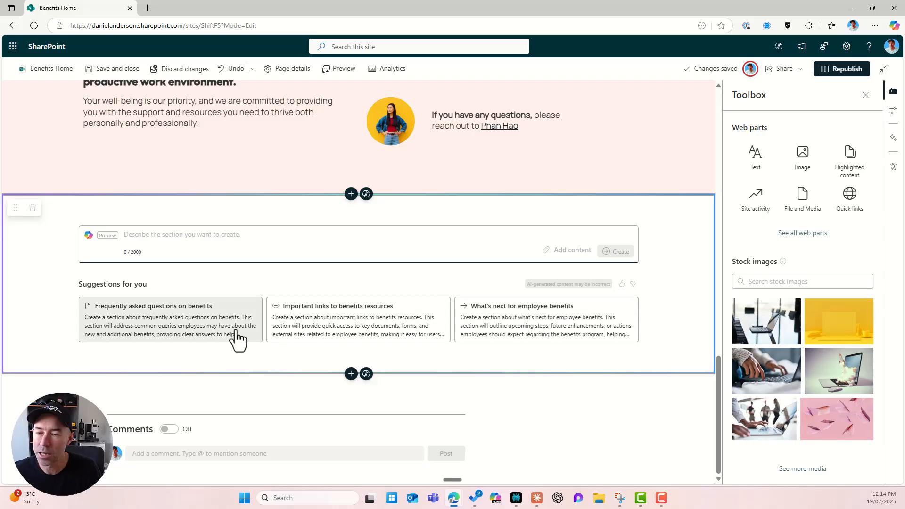
# - Generate a section from the 'Frequently asked questions on benefits' suggestion
pyautogui.click(170, 320)
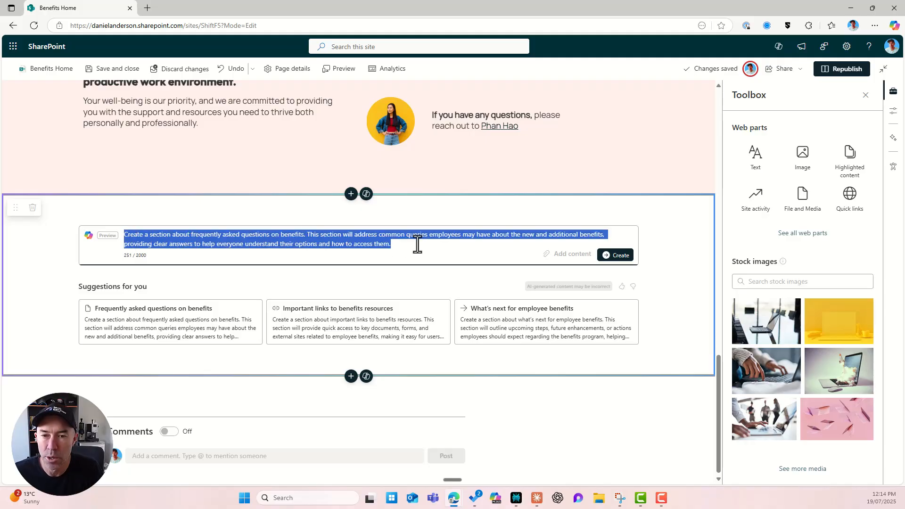
pyautogui.moveTo(543, 272)
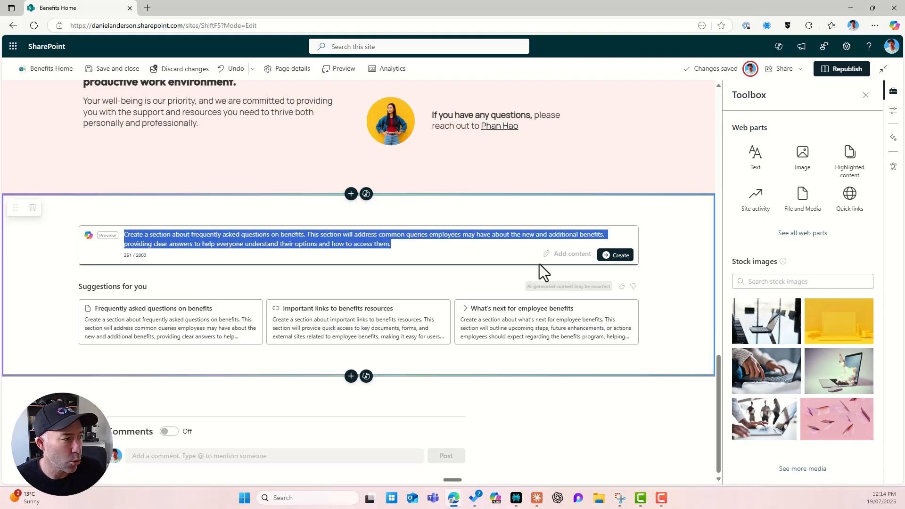
pyautogui.moveTo(101, 237)
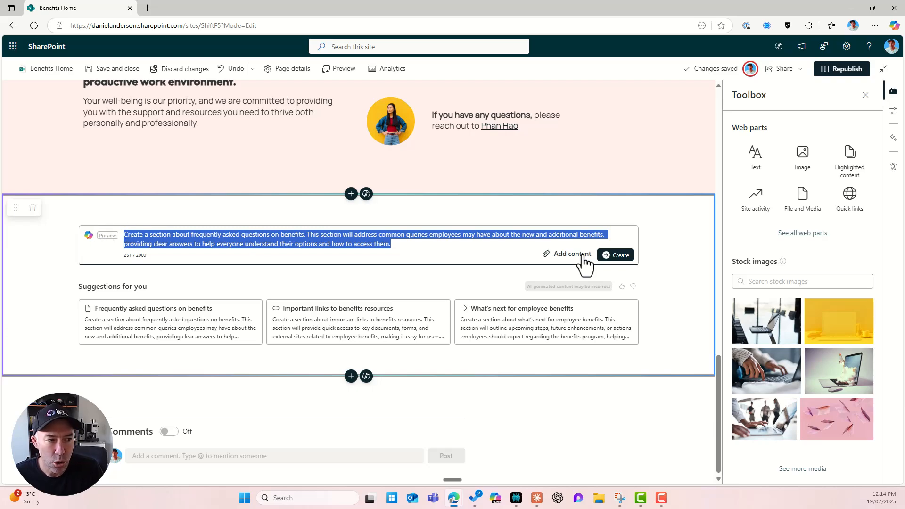
pyautogui.moveTo(568, 254)
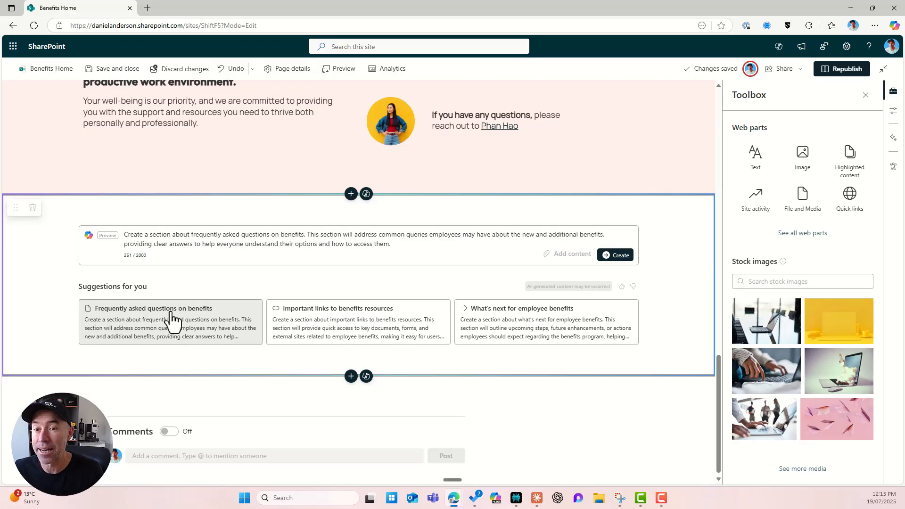
pyautogui.click(615, 254)
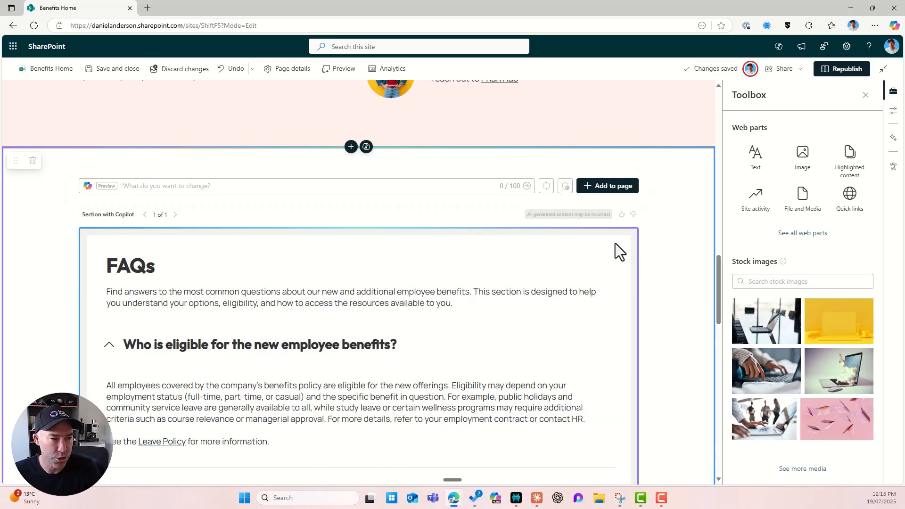
# - Scroll through the FAQs section and collapse the expanded benefit questions
pyautogui.scroll(-3)
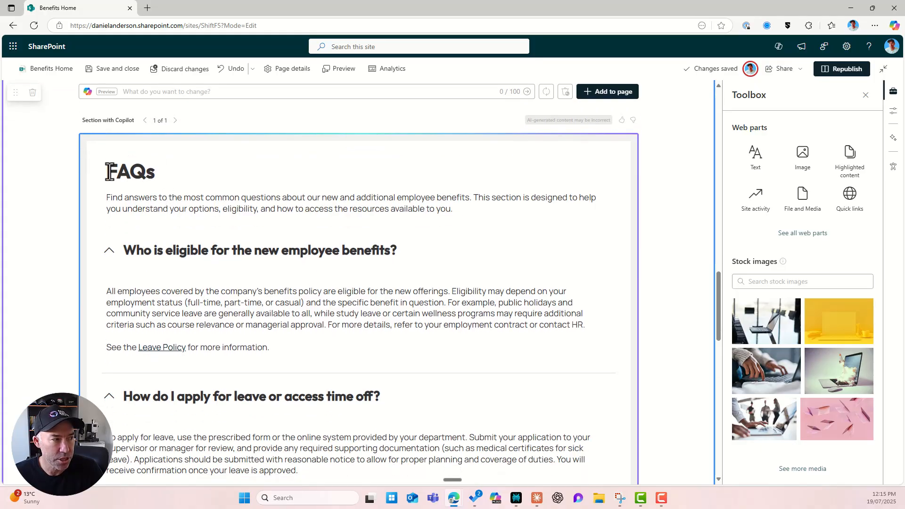
pyautogui.scroll(-3)
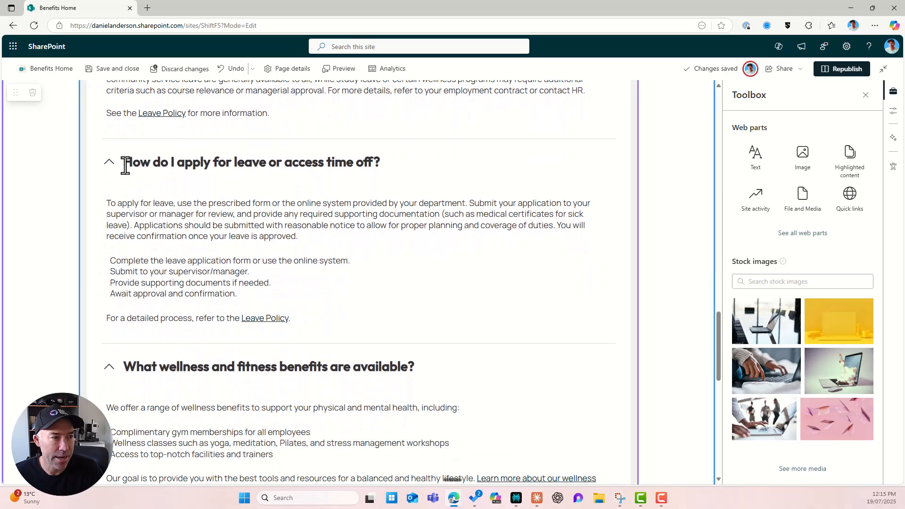
pyautogui.scroll(3)
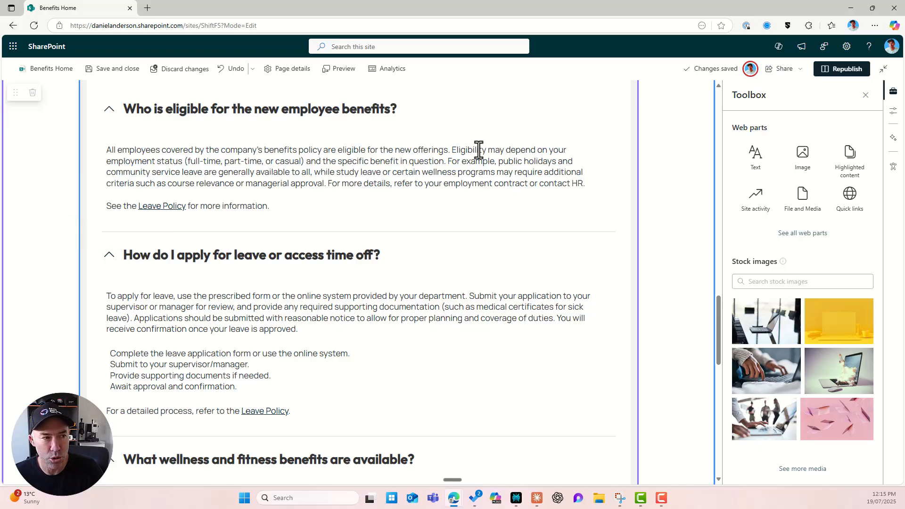
pyautogui.scroll(3)
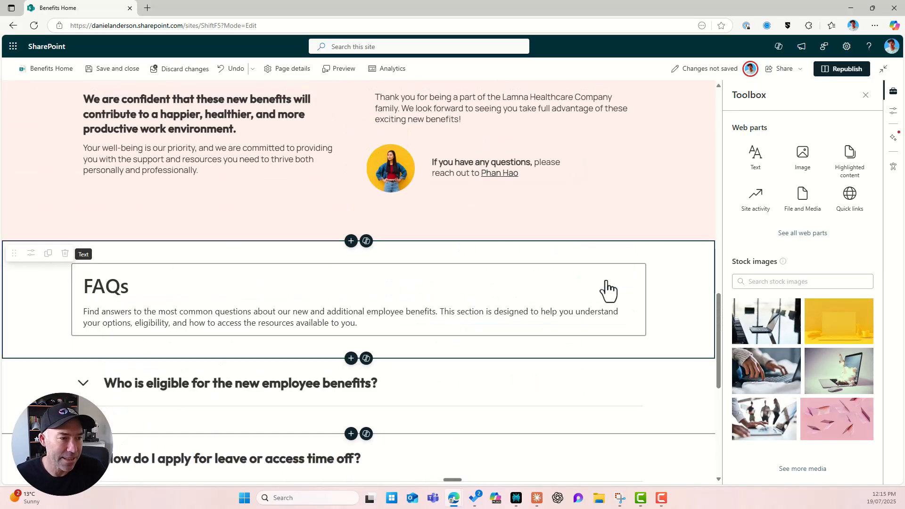
pyautogui.moveTo(660, 271)
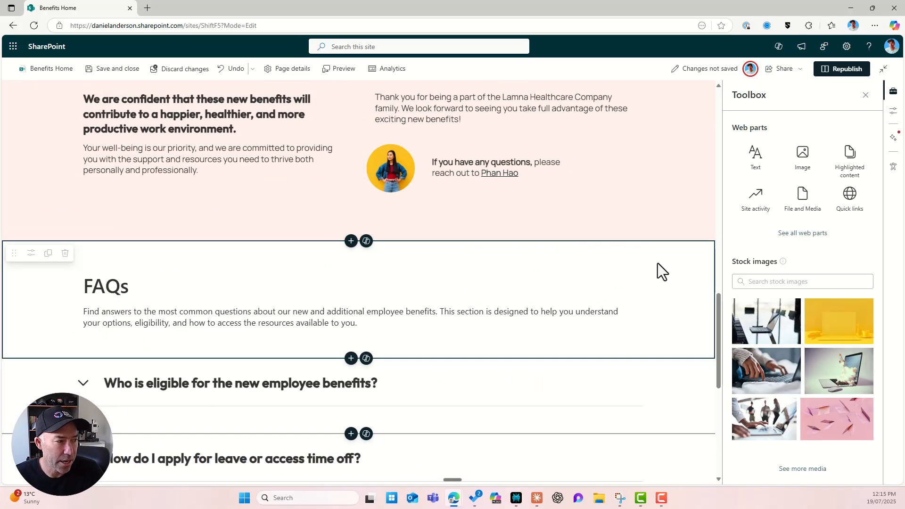
pyautogui.scroll(-3)
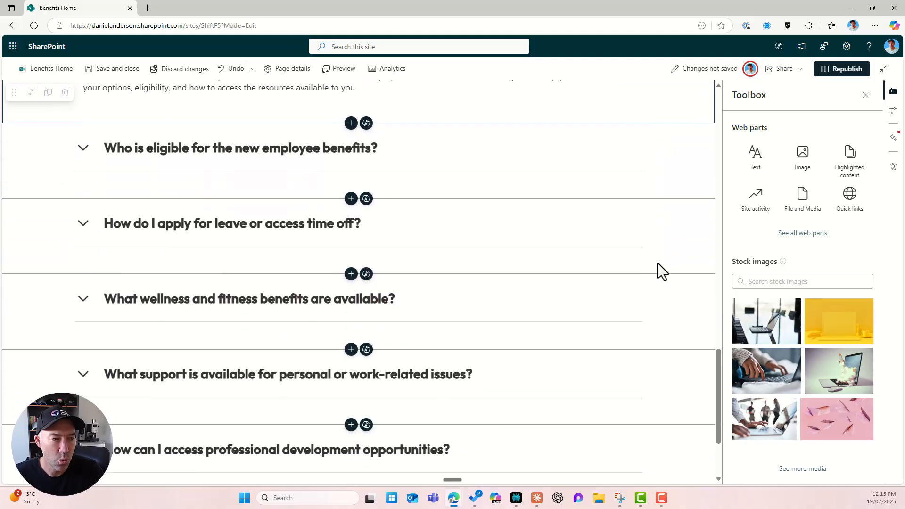
pyautogui.scroll(3)
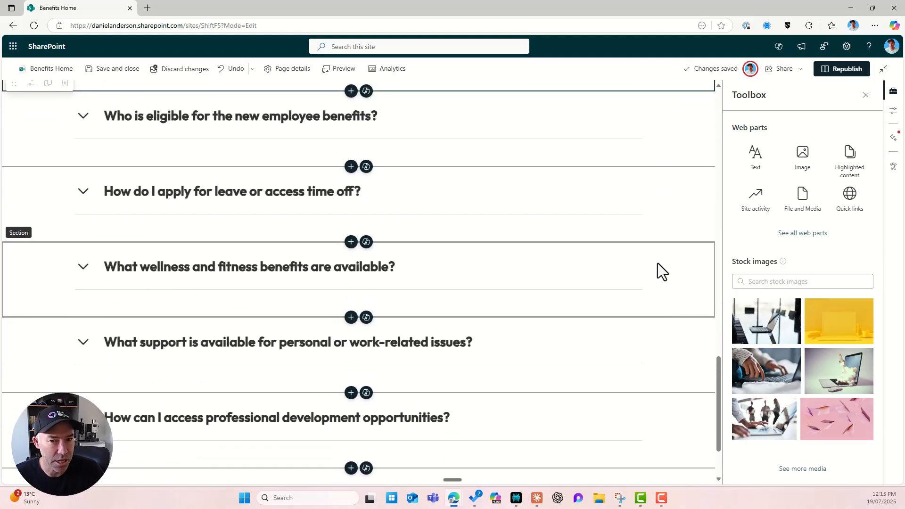
pyautogui.scroll(3)
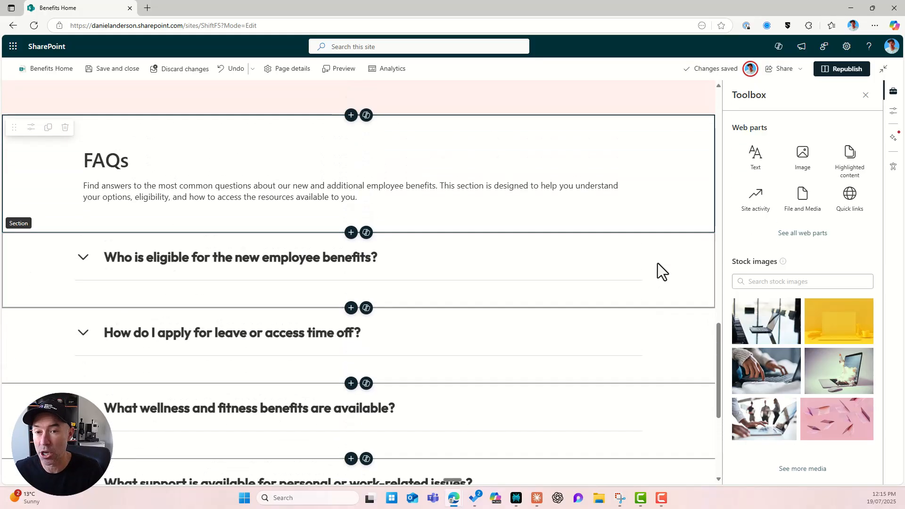
pyautogui.moveTo(840, 69)
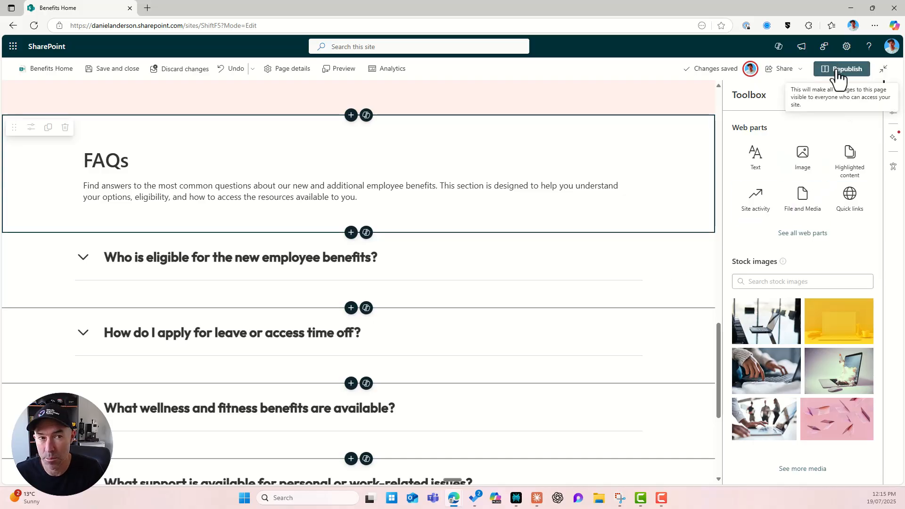
# - Republish the page, expand and collapse the eligibility FAQ, then re-enter edit mode
pyautogui.click(842, 68)
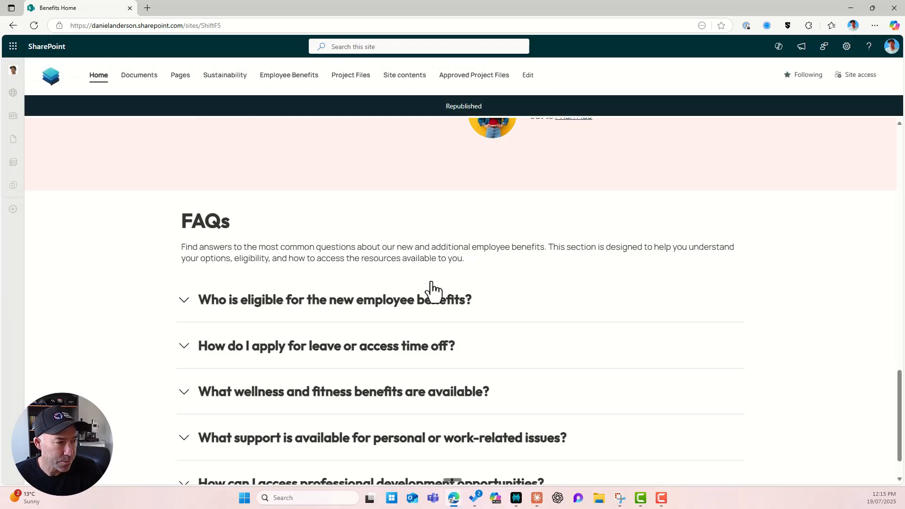
pyautogui.scroll(3)
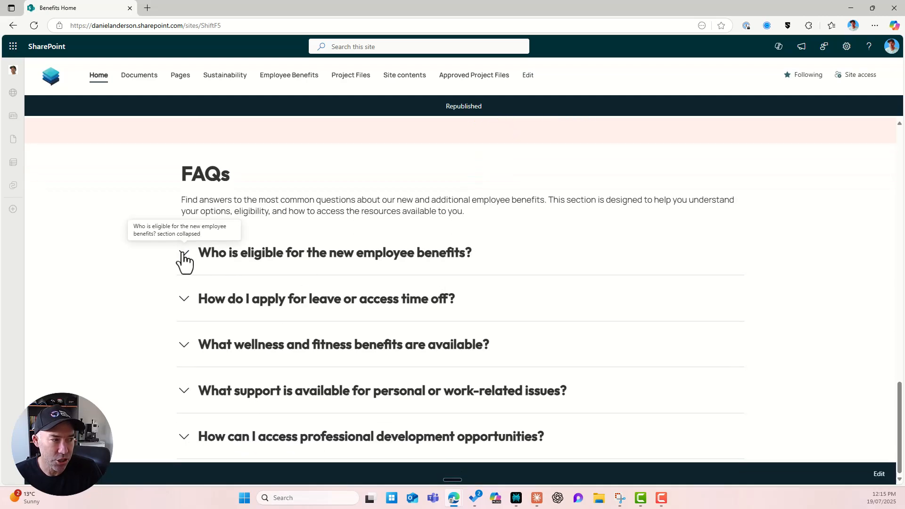
pyautogui.click(184, 255)
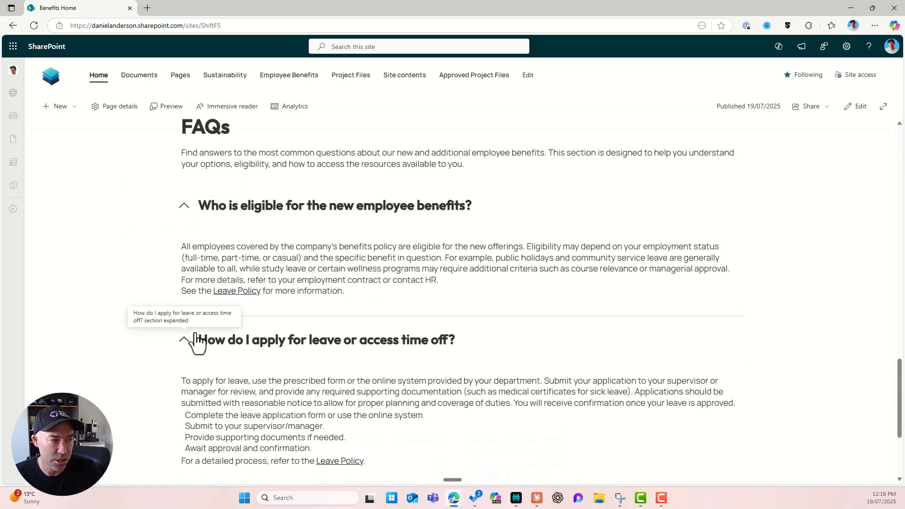
pyautogui.click(183, 340)
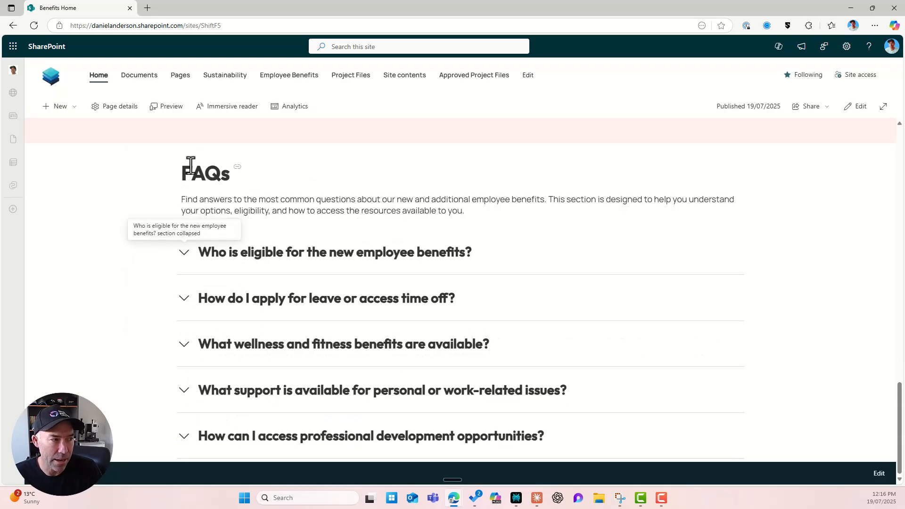
pyautogui.click(860, 106)
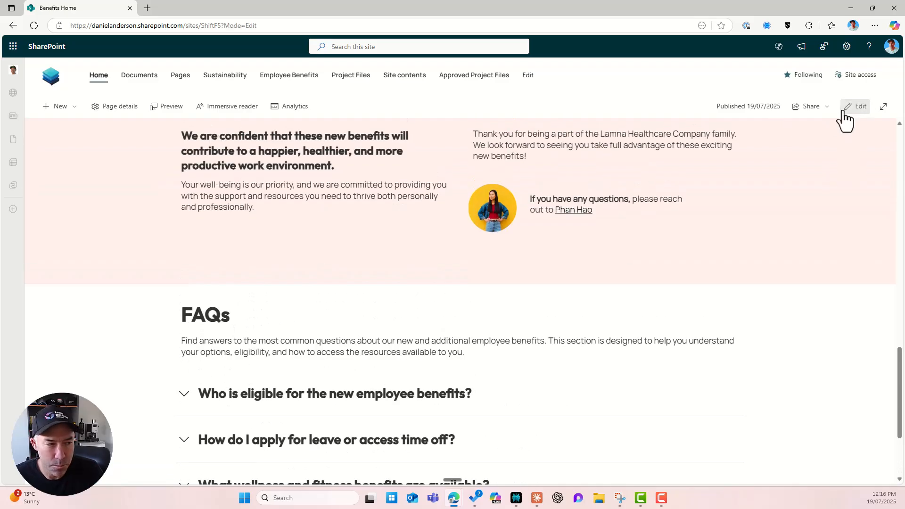
# - Insert a Copilot section below the FAQs and create 'Helpful resources and benefit links'
pyautogui.click(860, 106)
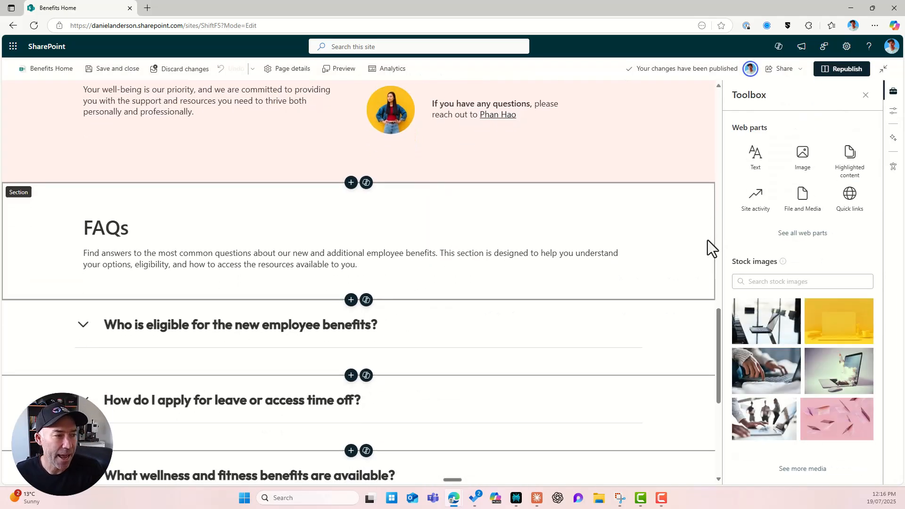
pyautogui.scroll(-3)
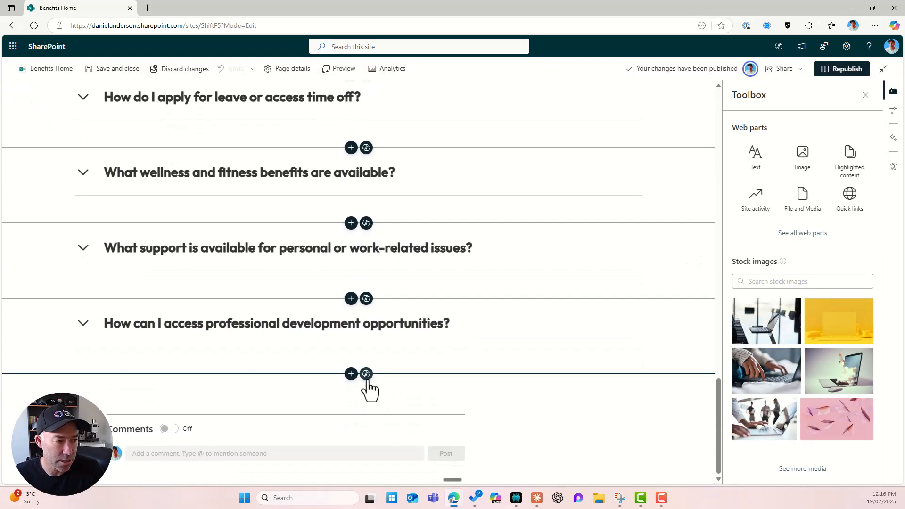
pyautogui.click(366, 374)
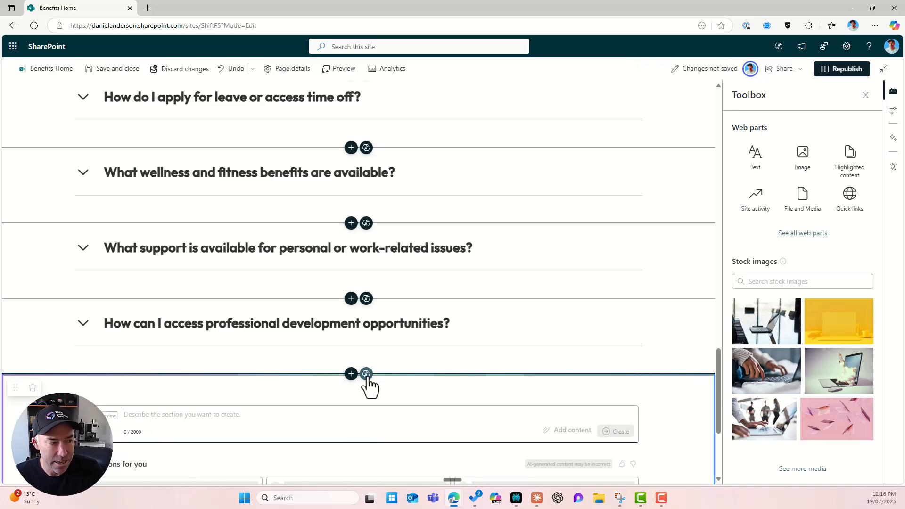
pyautogui.scroll(-3)
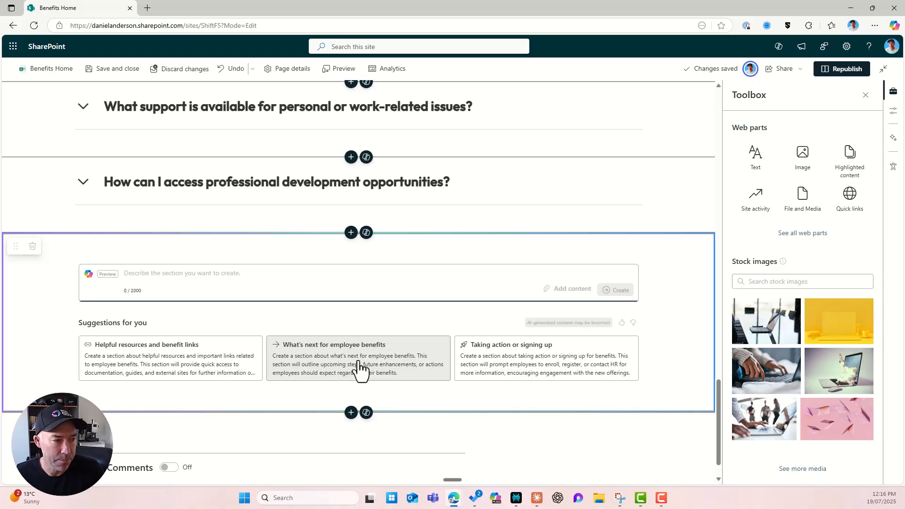
pyautogui.click(357, 344)
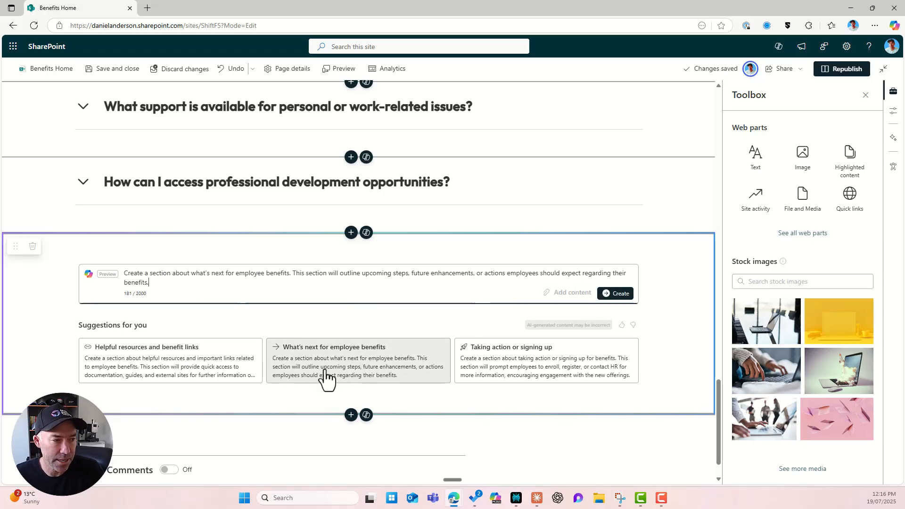
pyautogui.moveTo(280, 390)
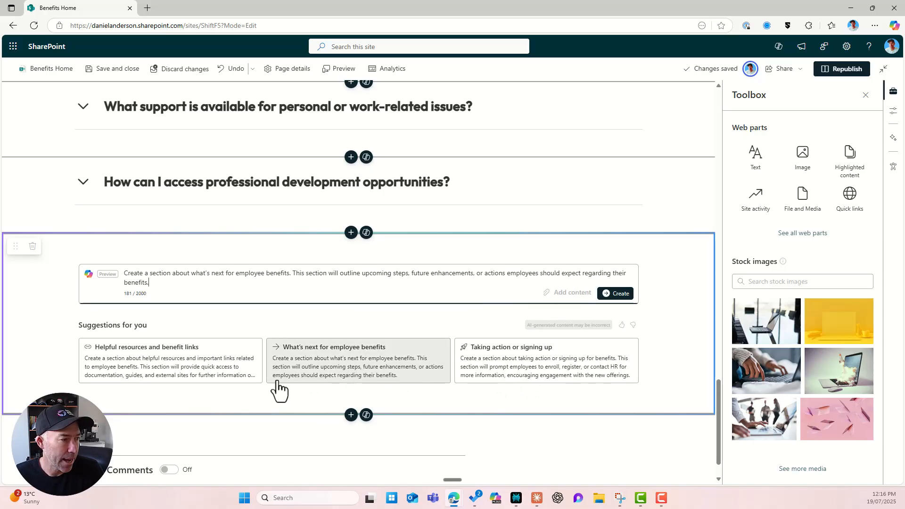
pyautogui.click(170, 361)
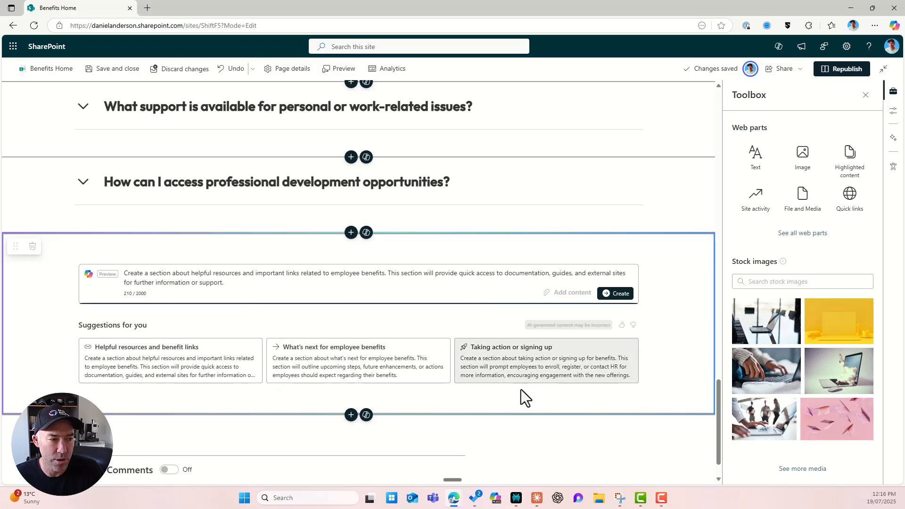
pyautogui.click(620, 293)
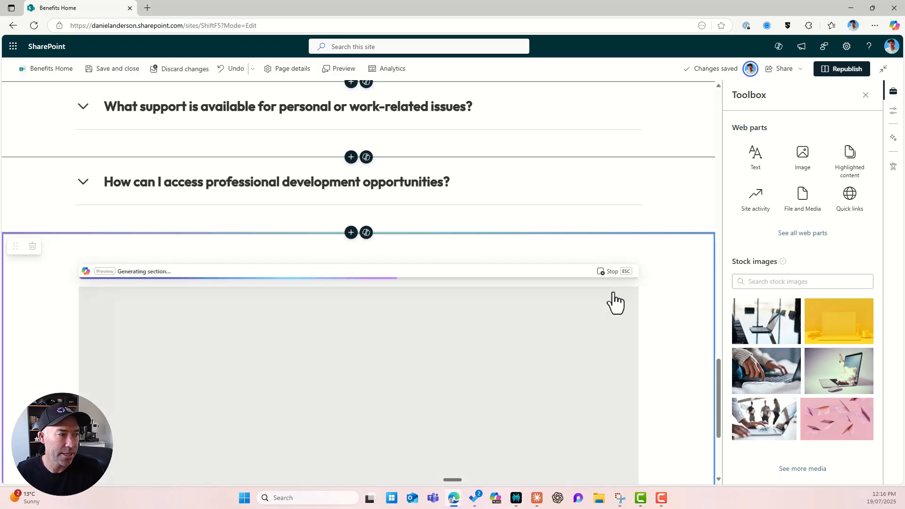
# - Preview the generated Benefits Quick Links designs through version 3 of 3
pyautogui.scroll(-3)
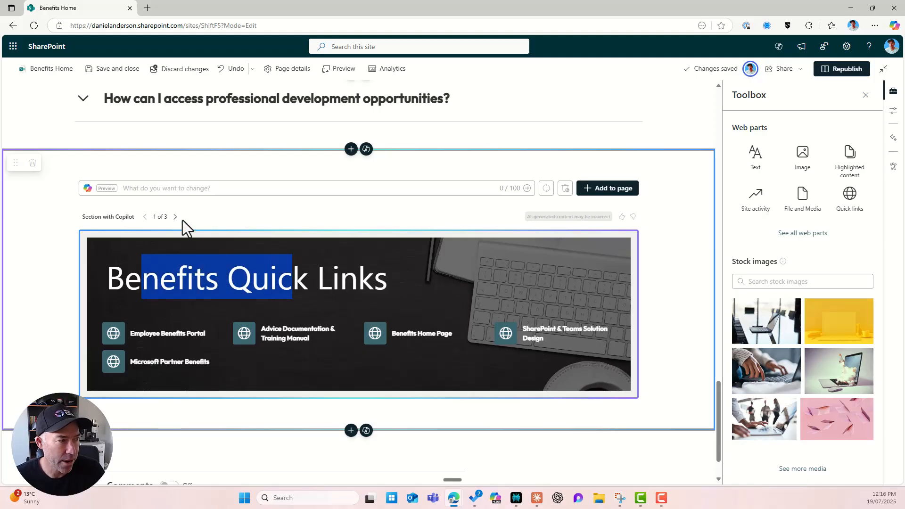
pyautogui.click(175, 217)
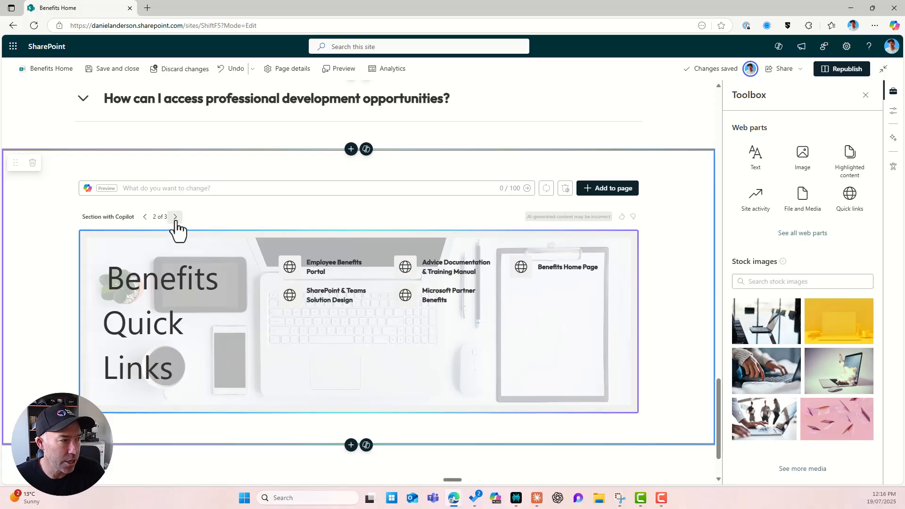
pyautogui.click(174, 217)
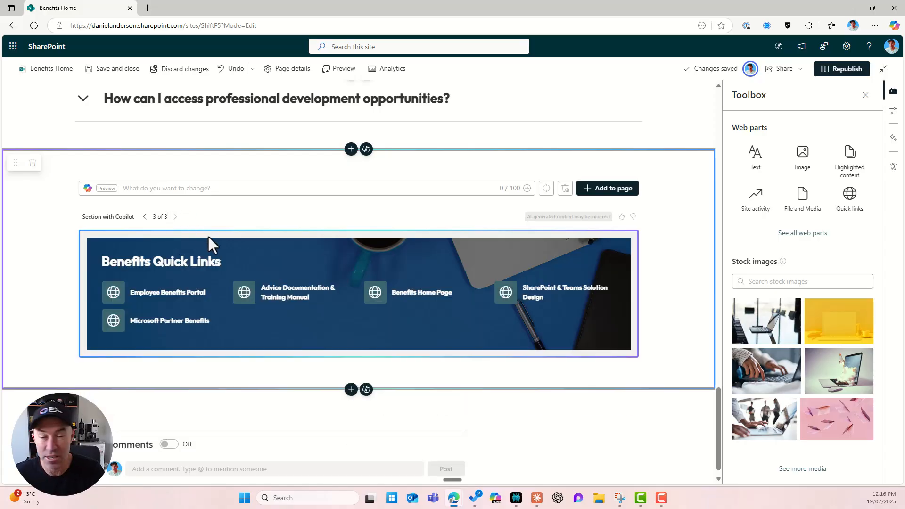
pyautogui.moveTo(243, 312)
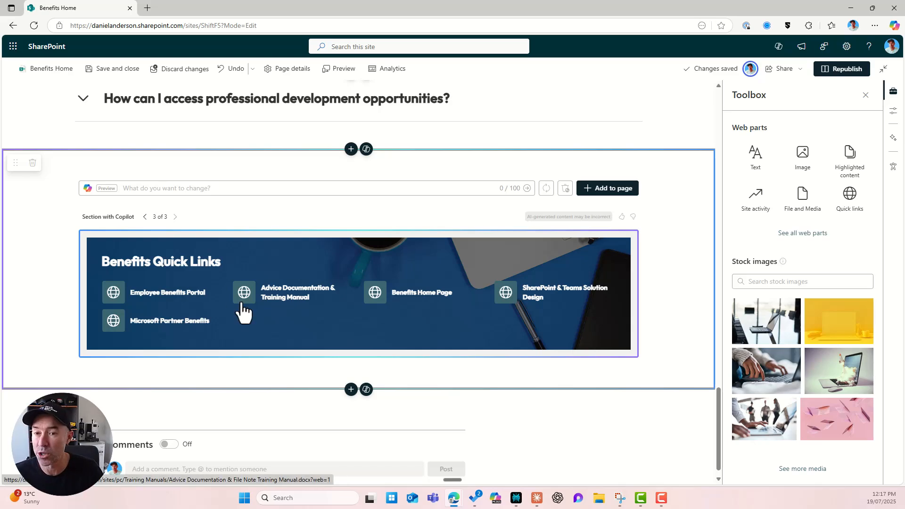
pyautogui.moveTo(566, 254)
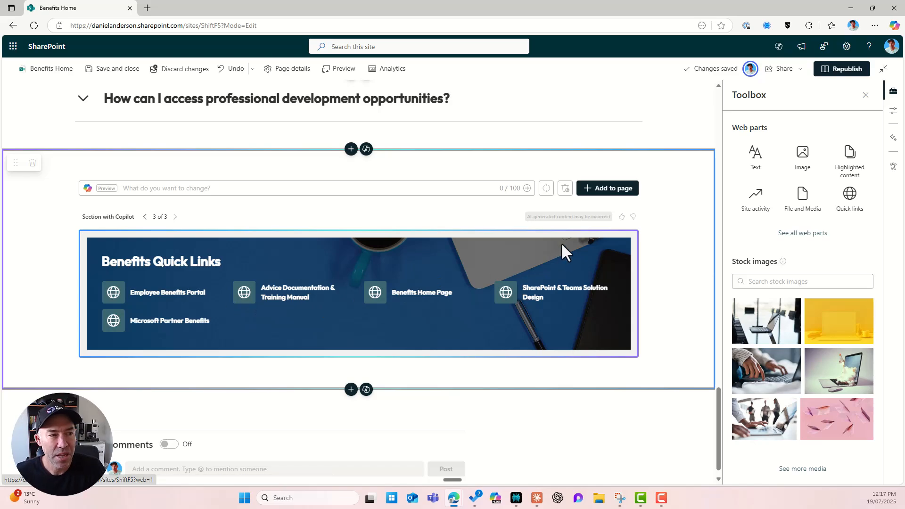
pyautogui.moveTo(546, 188)
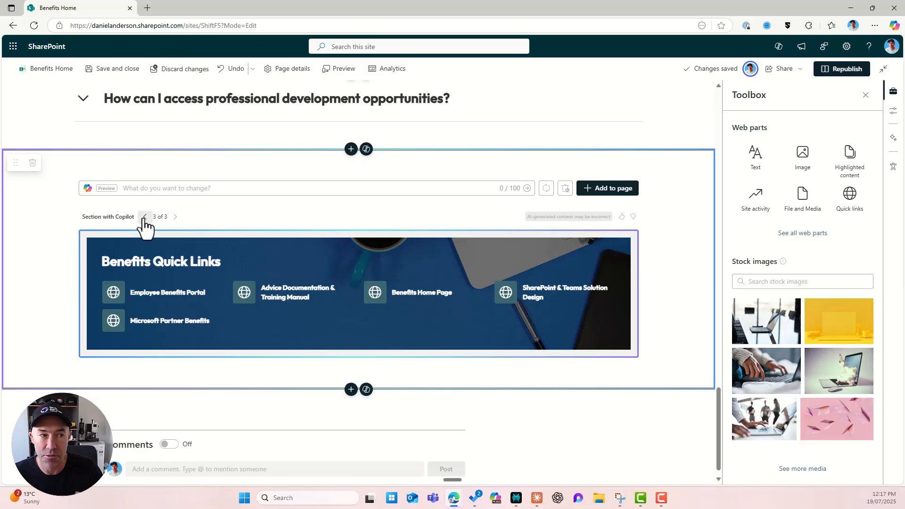
pyautogui.moveTo(546, 189)
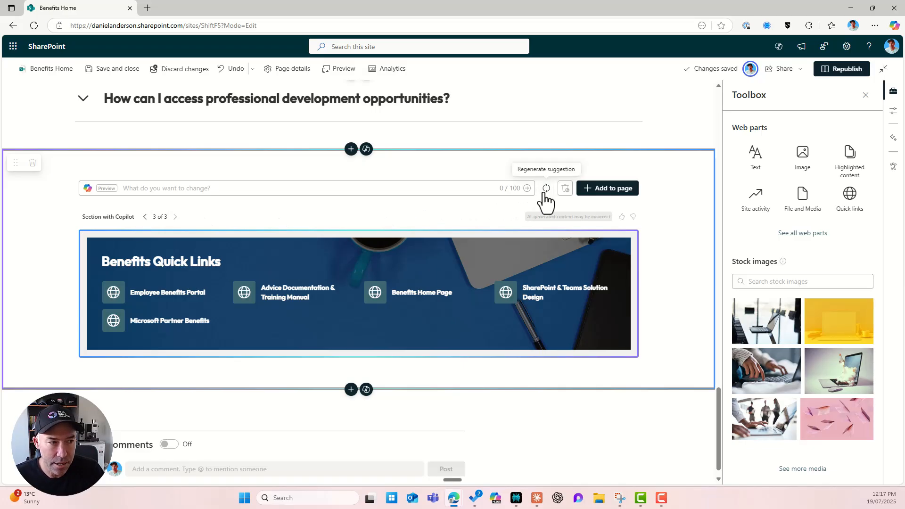
# - Regenerate the section and compare versions, settling on the Helpful Resources design (4 of 4)
pyautogui.click(545, 188)
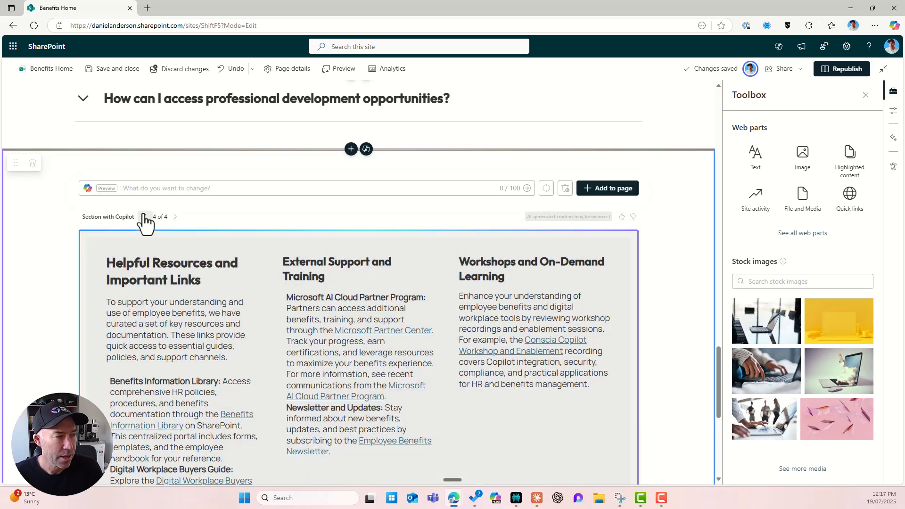
pyautogui.click(144, 217)
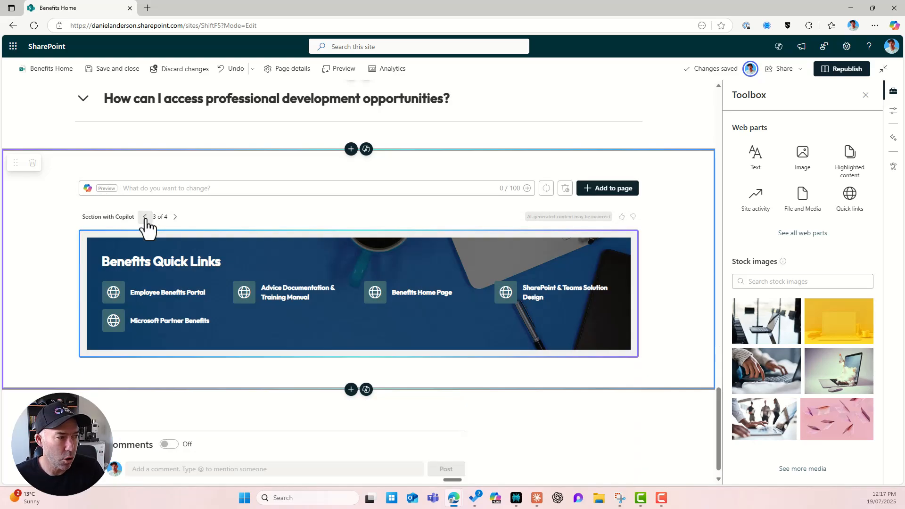
pyautogui.click(145, 217)
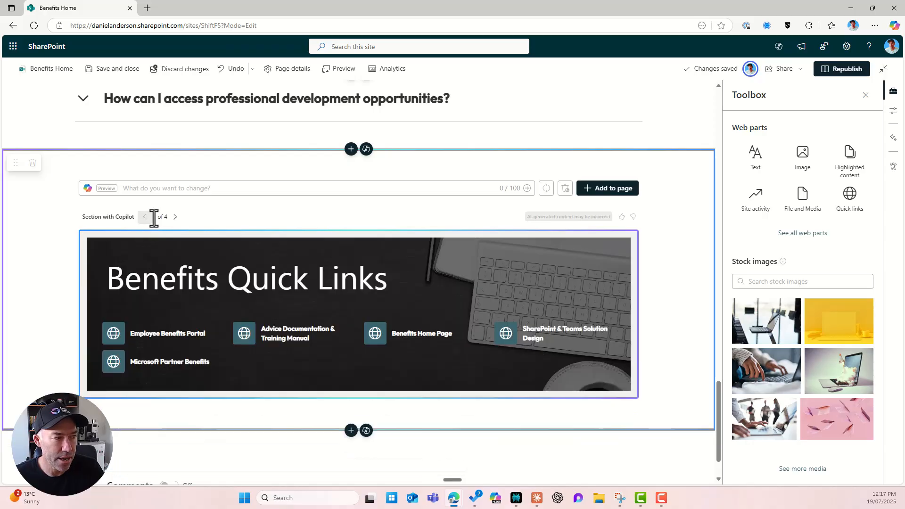
pyautogui.click(174, 217)
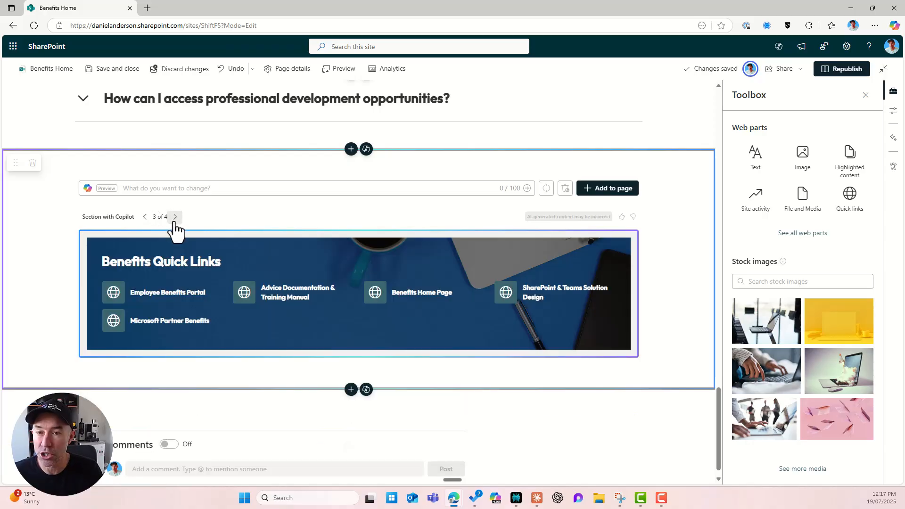
pyautogui.click(175, 217)
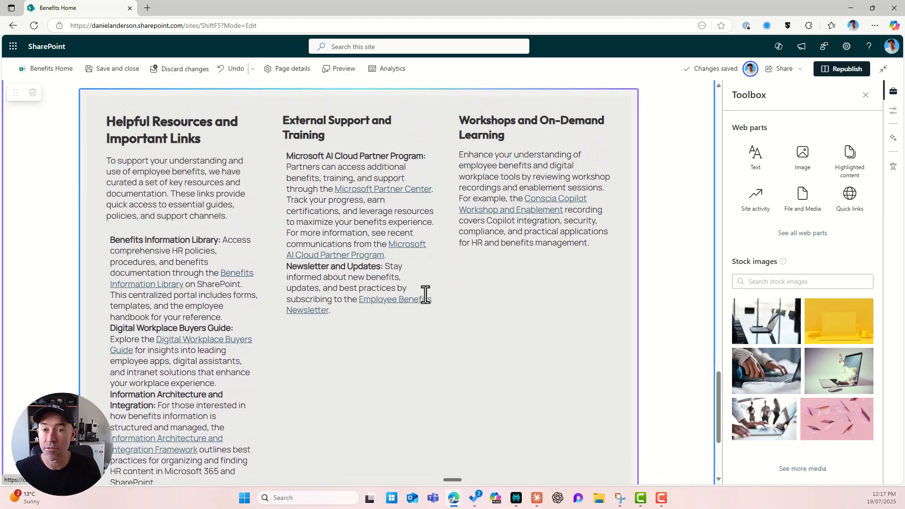
pyautogui.moveTo(339, 198)
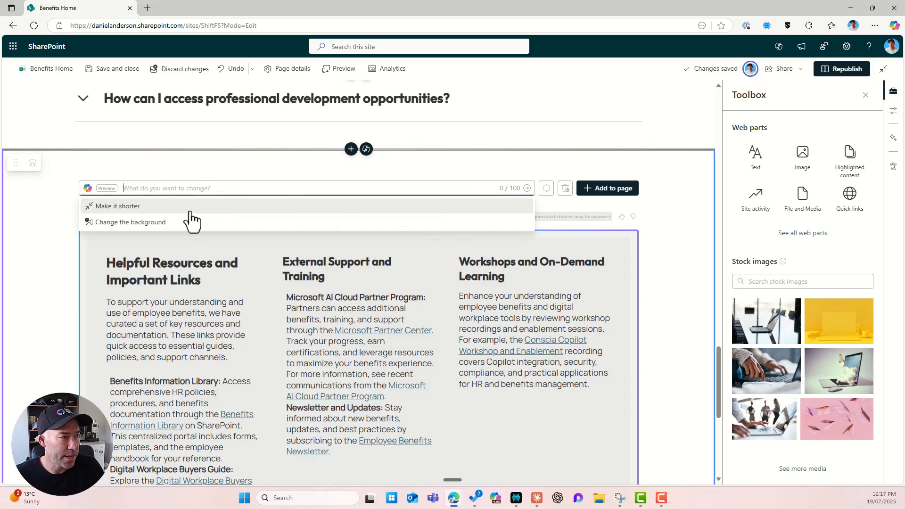
pyautogui.moveTo(166, 192)
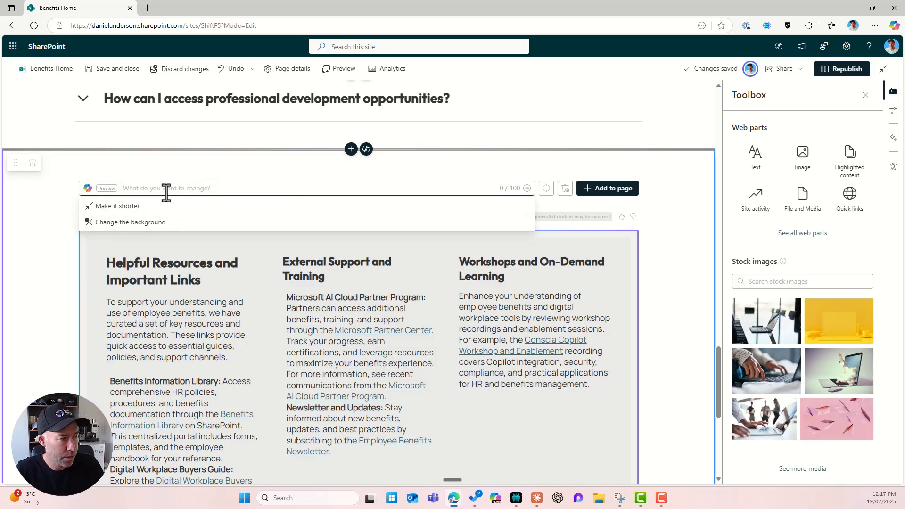
# - Ask Copilot 'can you please add a background image' and review the result
pyautogui.write('can you')
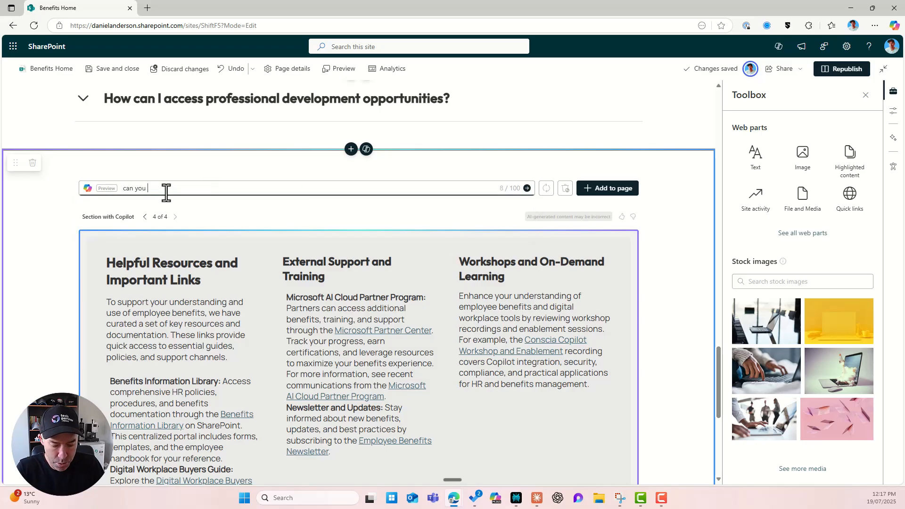
pyautogui.write('please add a background image')
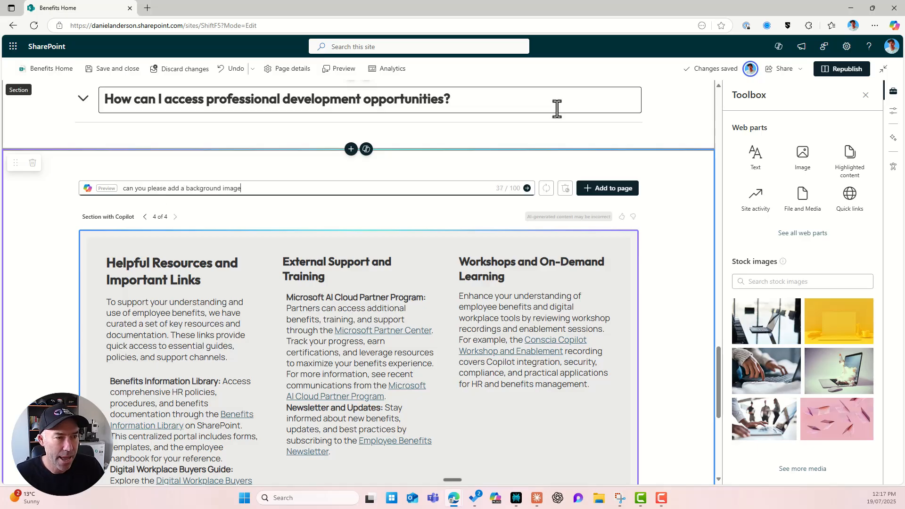
pyautogui.click(526, 189)
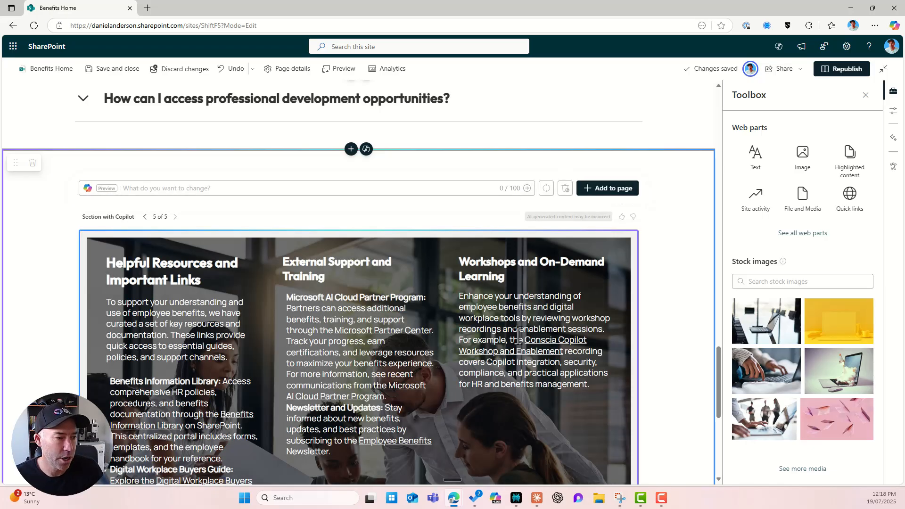
pyautogui.scroll(-3)
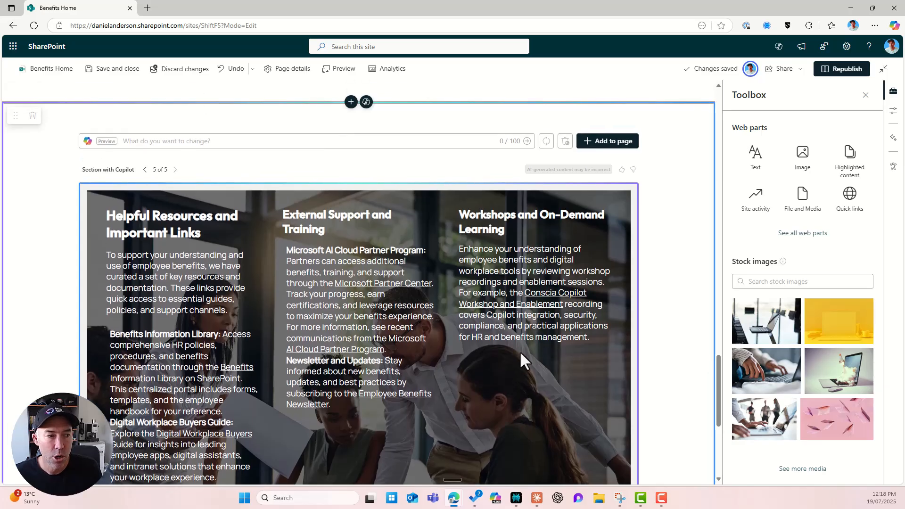
pyautogui.moveTo(607, 141)
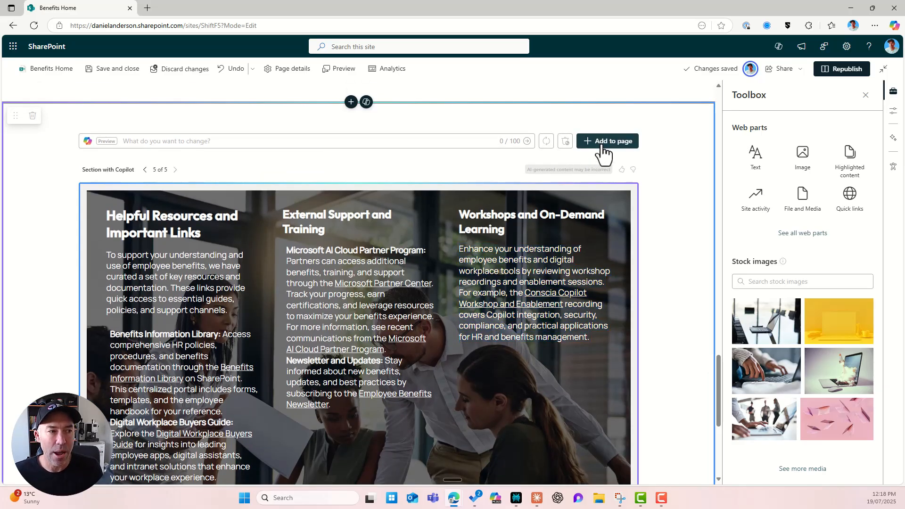
# - Add the Helpful Resources, External Support and Workshops section, republish, and review the live page
pyautogui.click(607, 141)
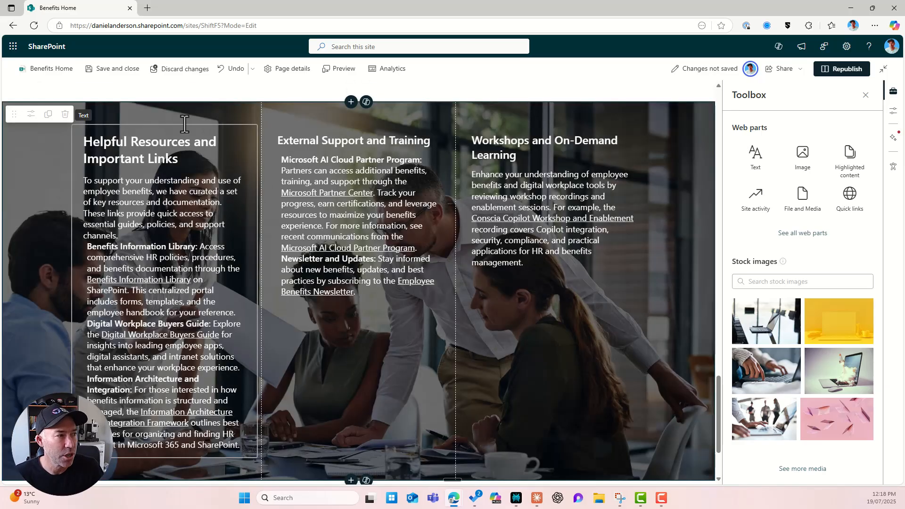
pyautogui.moveTo(551, 283)
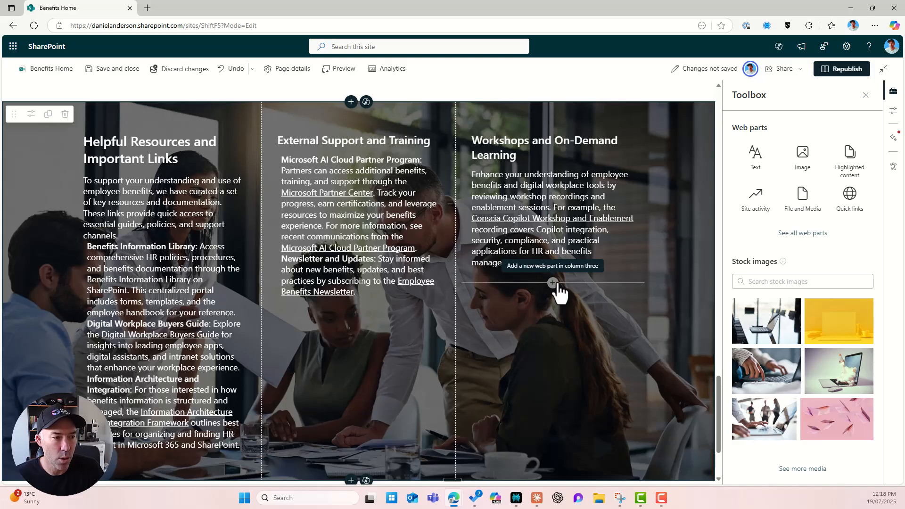
pyautogui.click(552, 283)
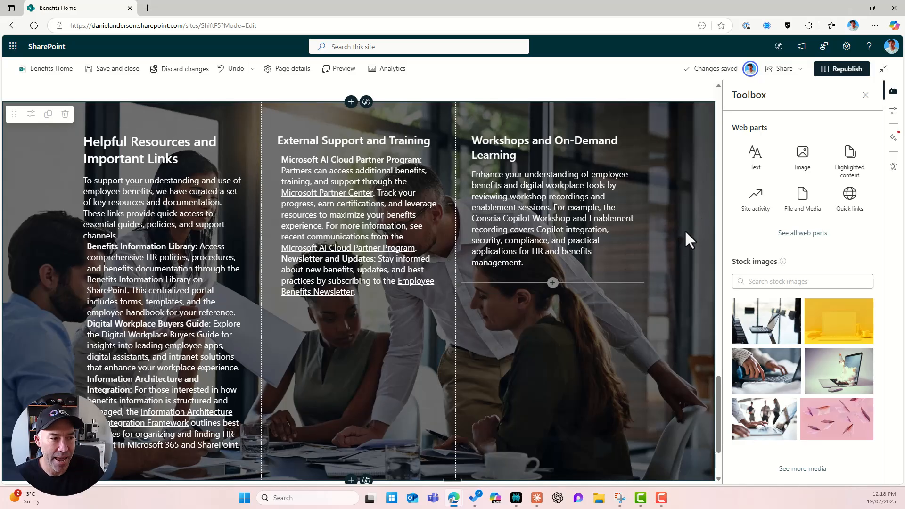
pyautogui.click(841, 69)
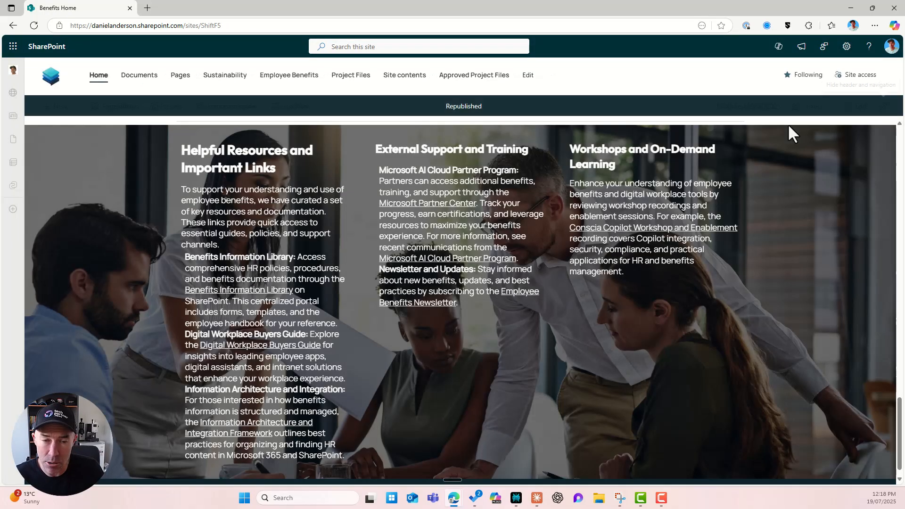
pyautogui.scroll(3)
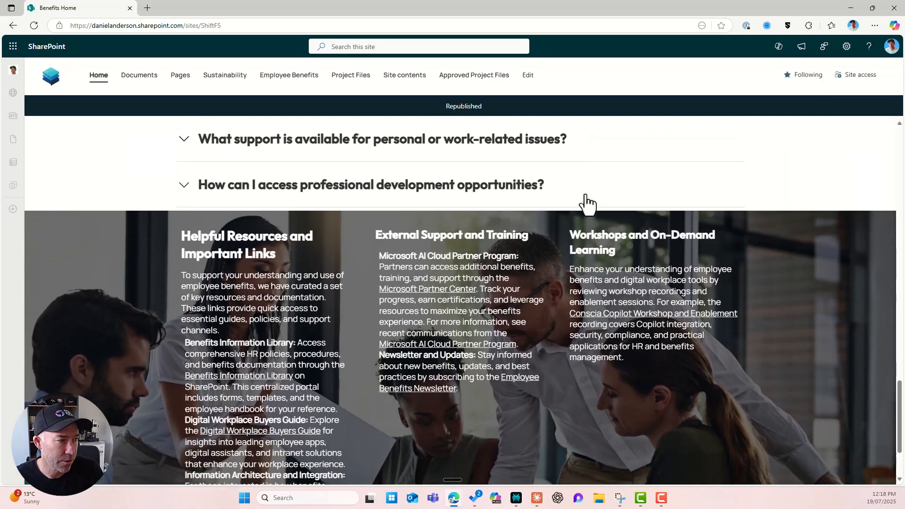
pyautogui.scroll(-3)
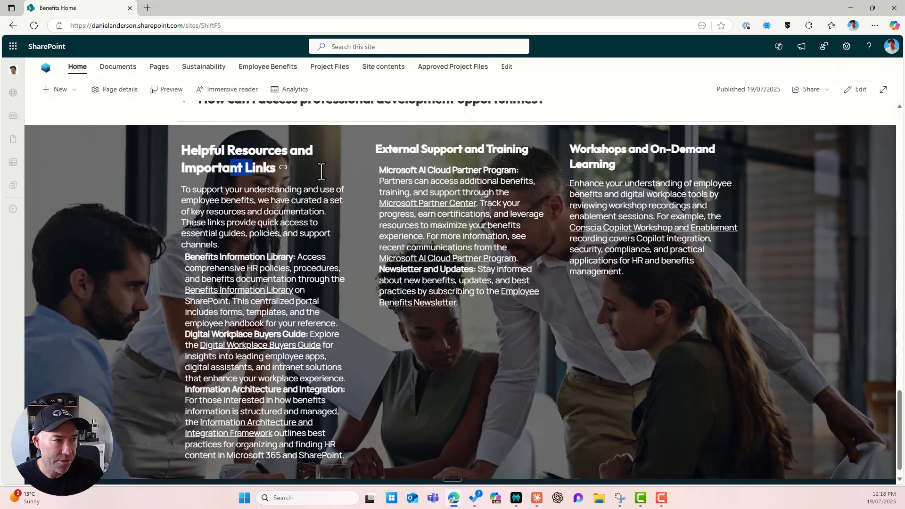
pyautogui.scroll(3)
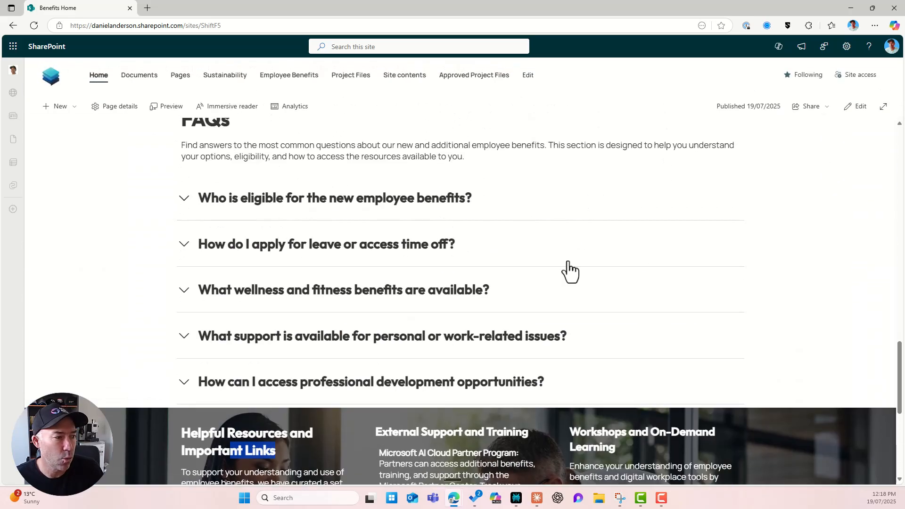
pyautogui.scroll(3)
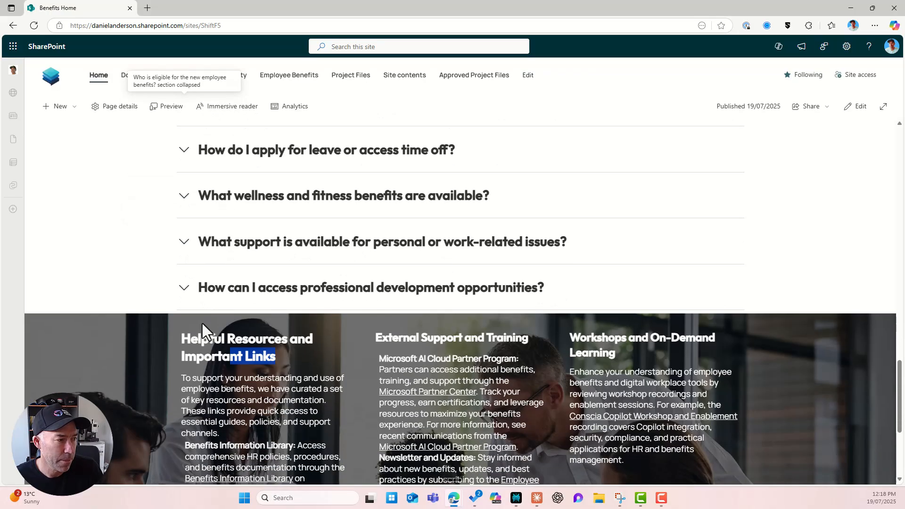
pyautogui.scroll(-3)
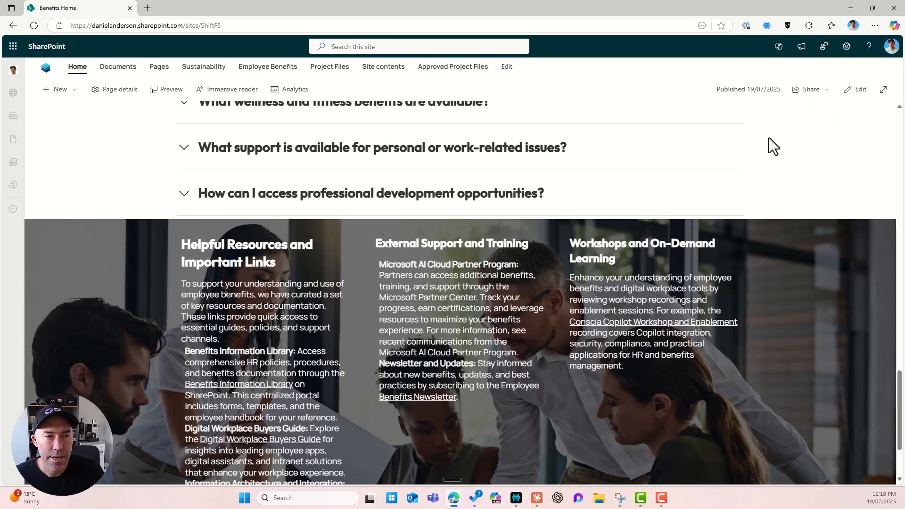
pyautogui.click(859, 89)
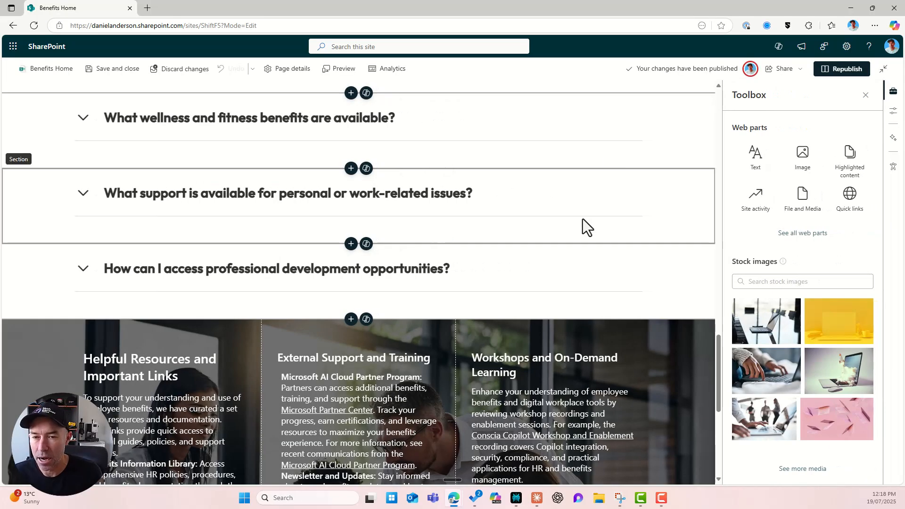
pyautogui.scroll(-3)
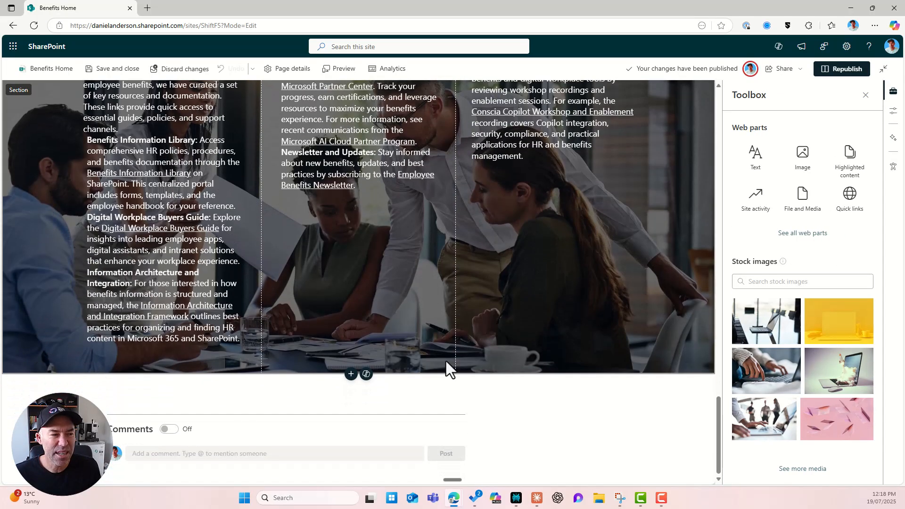
pyautogui.click(350, 374)
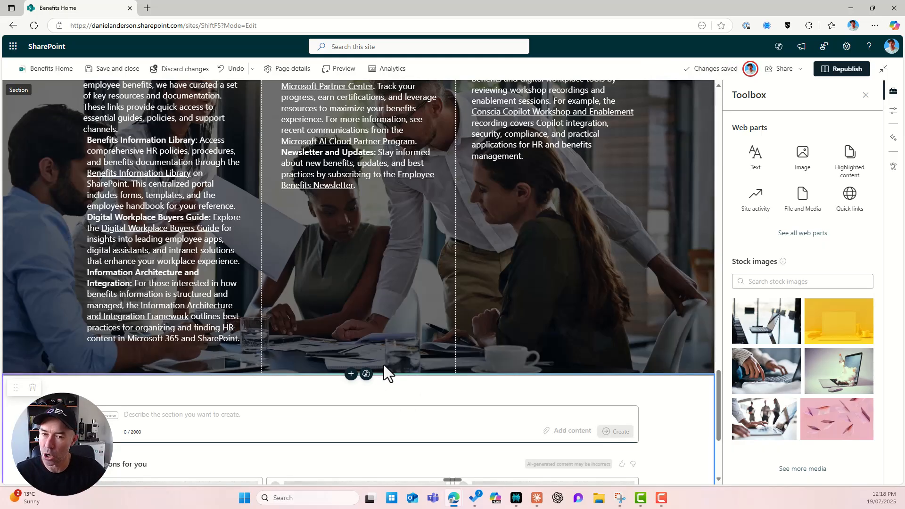
pyautogui.scroll(-3)
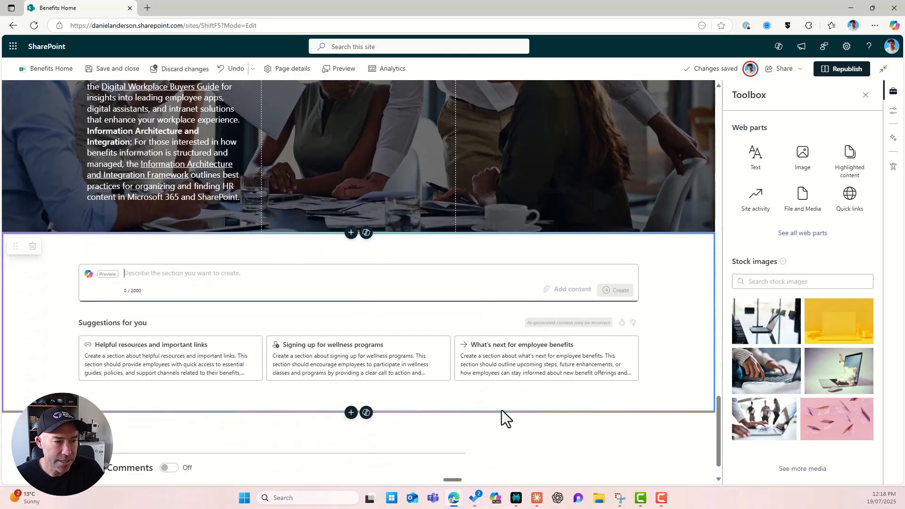
pyautogui.moveTo(141, 372)
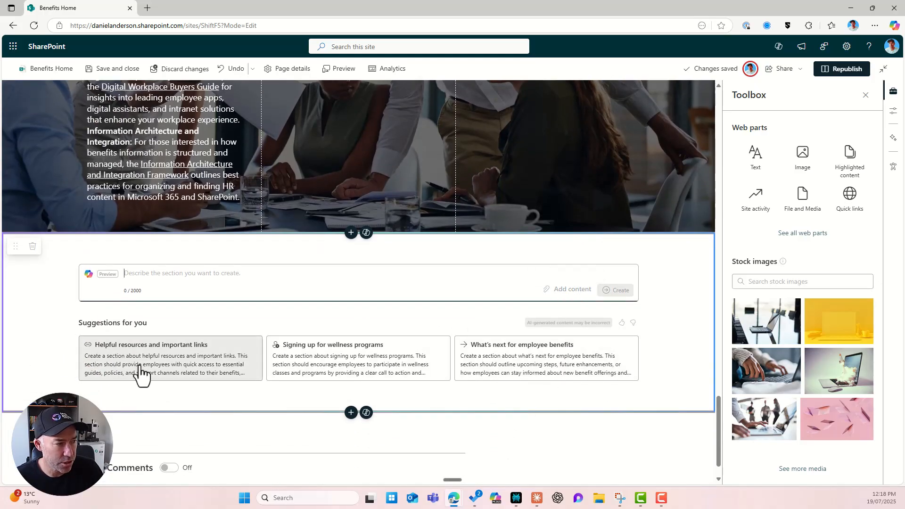
pyautogui.moveTo(475, 412)
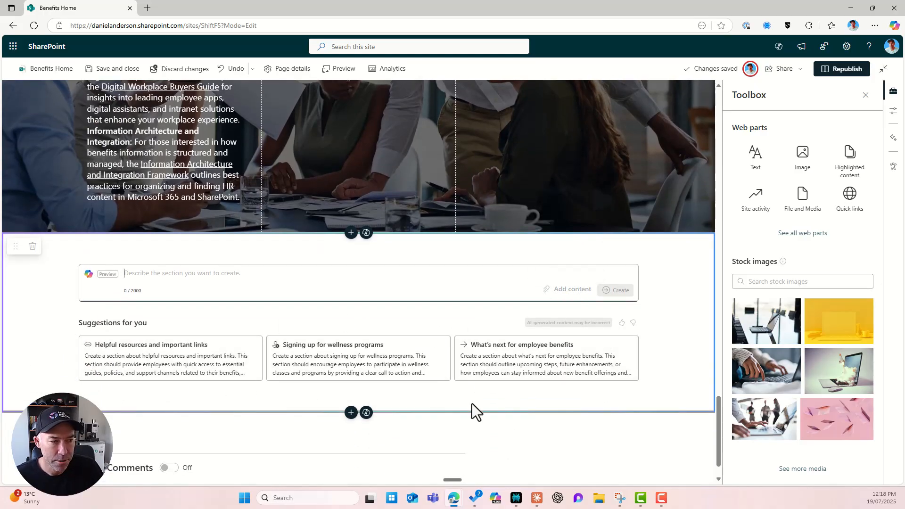
pyautogui.doubleClick(132, 322)
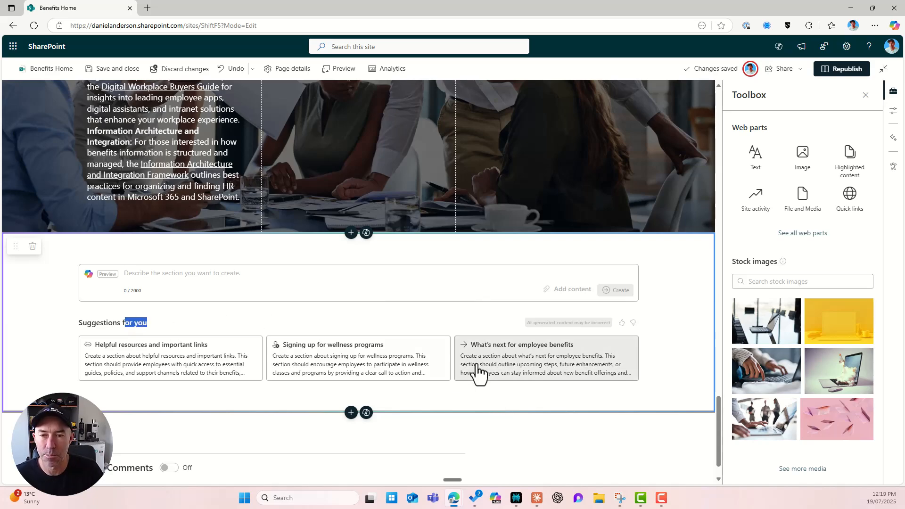
# - Ask Copilot to create a section outlining the company brand voice from Brand Voice Guide.docx
pyautogui.click(572, 289)
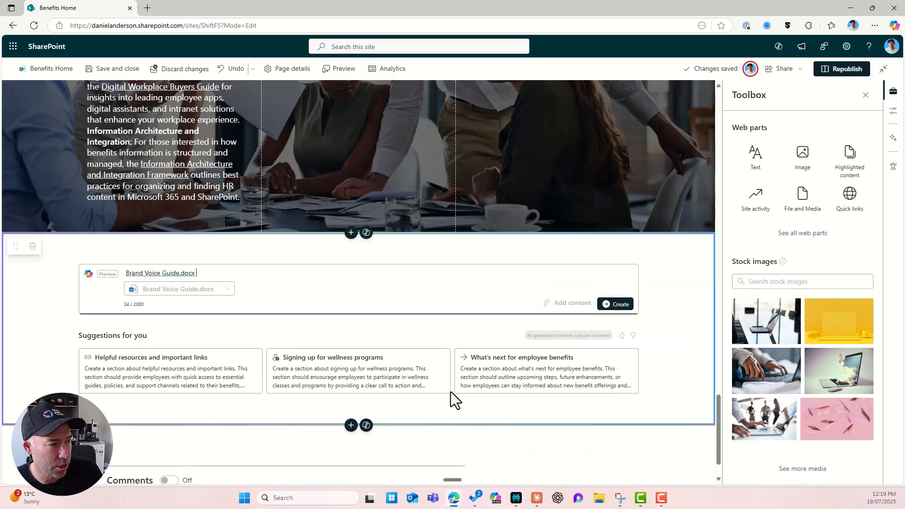
pyautogui.moveTo(277, 301)
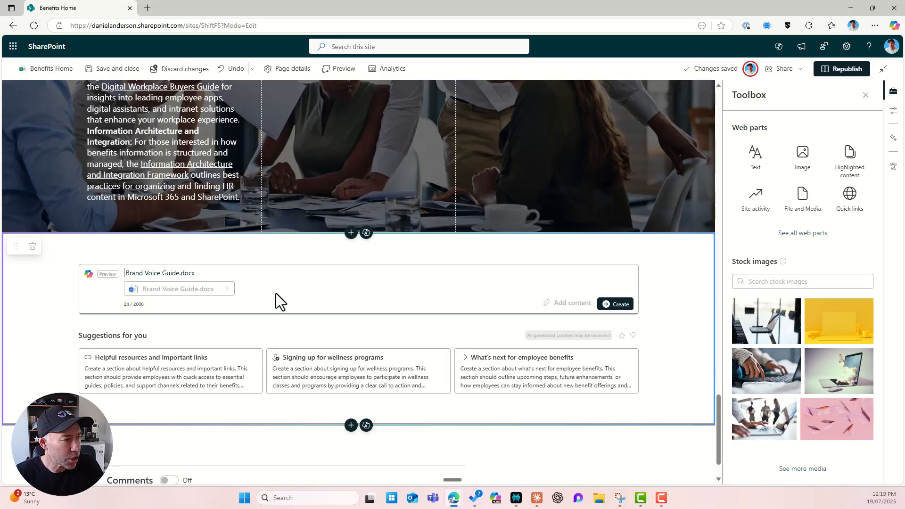
pyautogui.write('Can you')
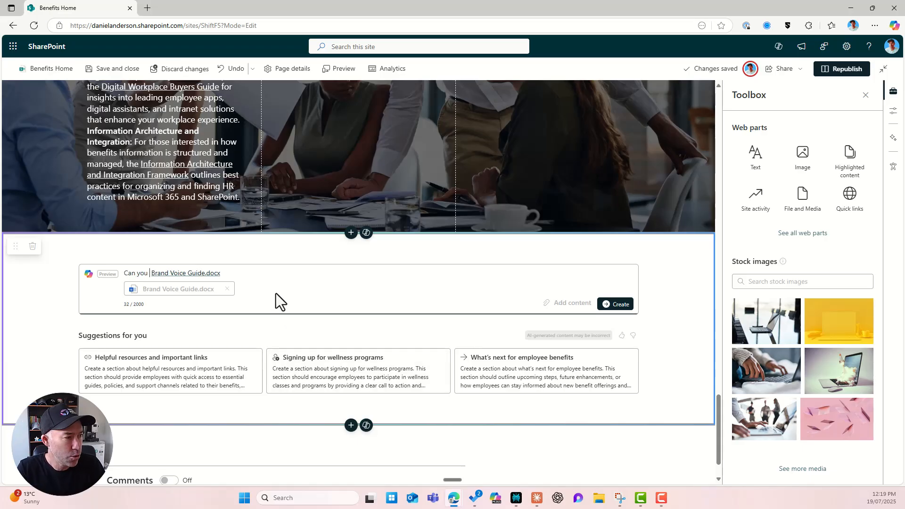
pyautogui.write('please create')
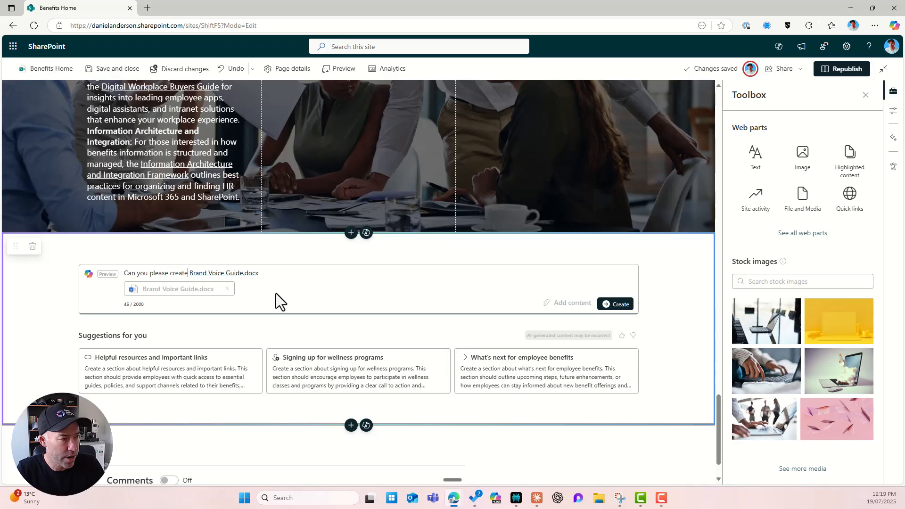
pyautogui.write('a')
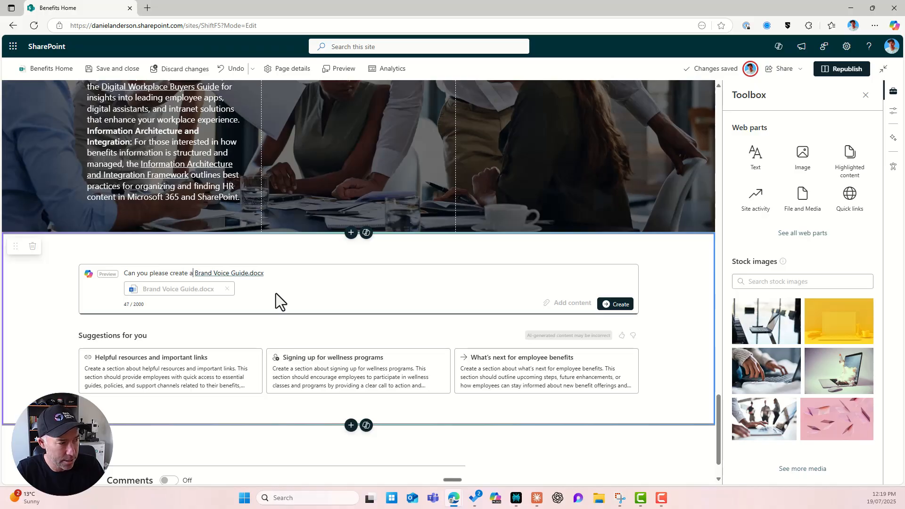
pyautogui.write('section')
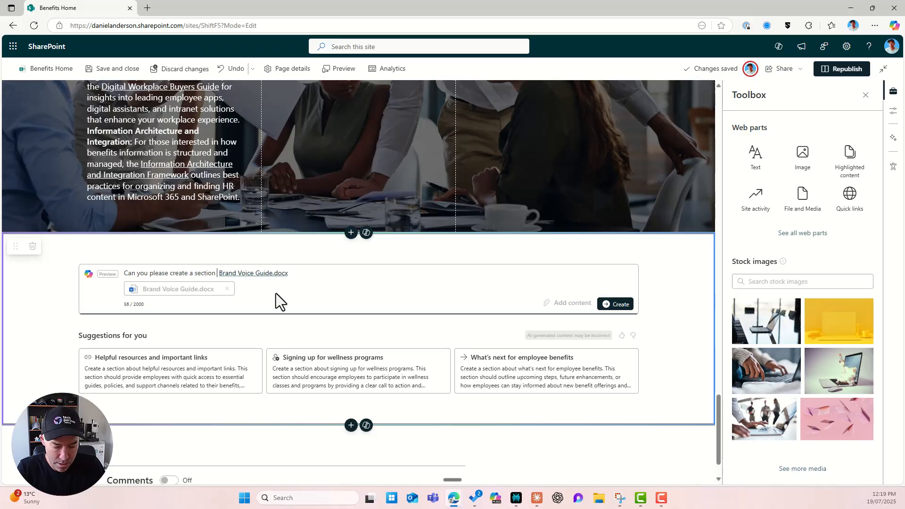
pyautogui.write('that outline')
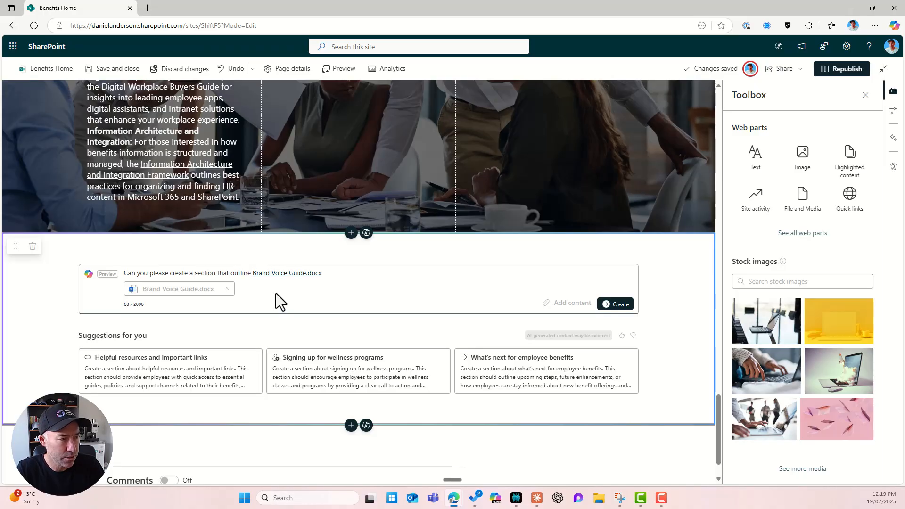
pyautogui.write('what our company')
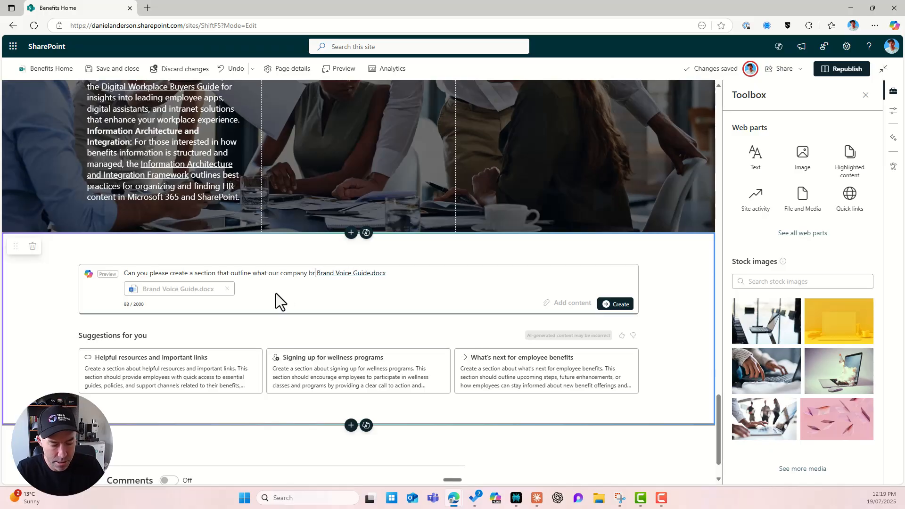
pyautogui.write('brand voice')
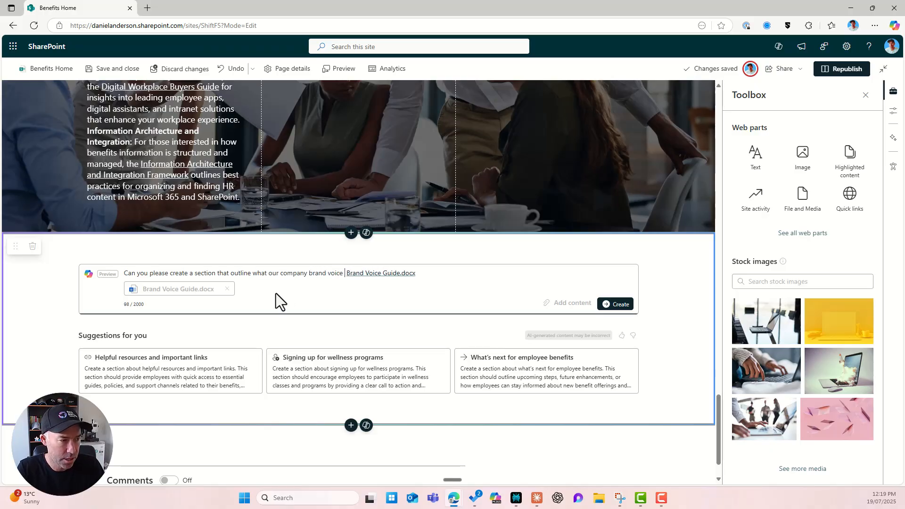
pyautogui.write('is all about')
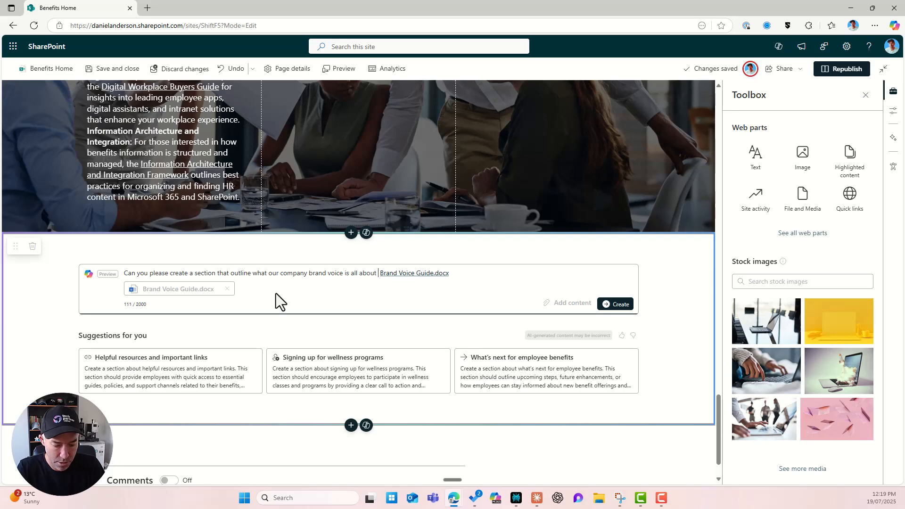
pyautogui.write('from this document')
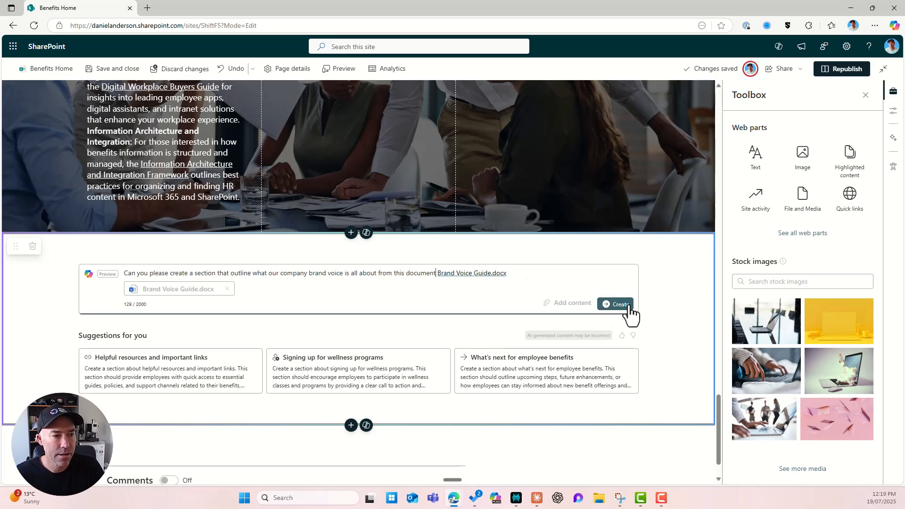
# - Generate the 'Our Brand Voice: Principles and Personality' section and compare its two designs
pyautogui.click(615, 304)
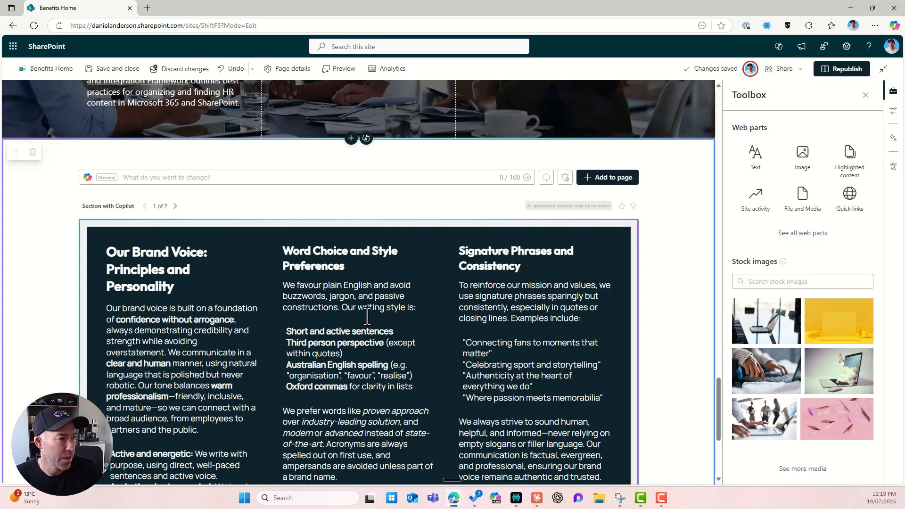
pyautogui.scroll(-3)
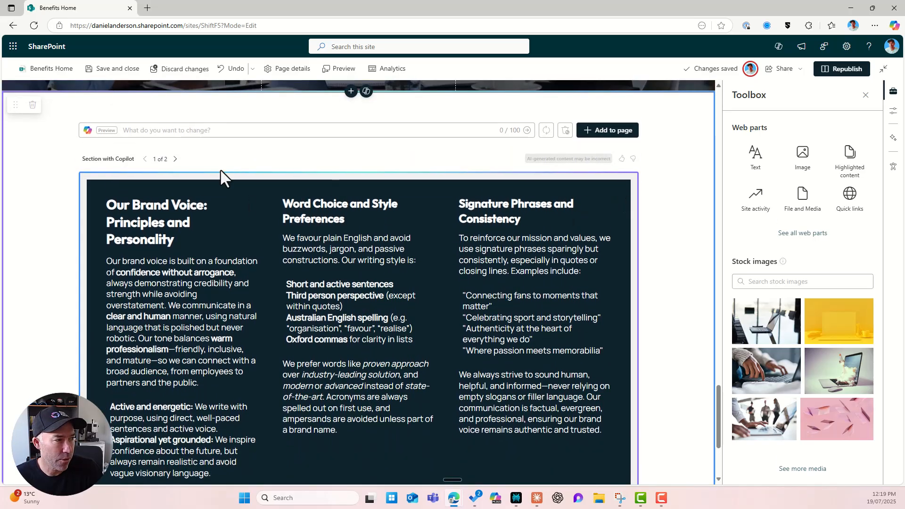
pyautogui.click(175, 159)
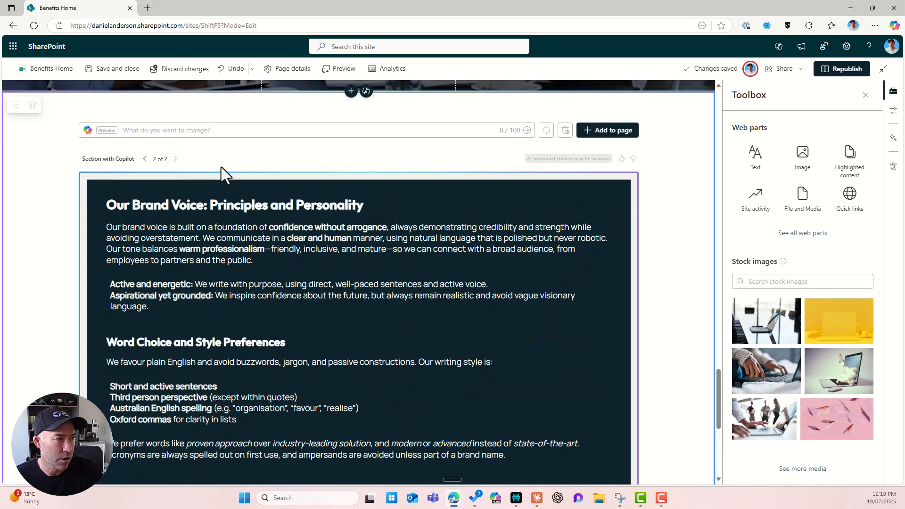
pyautogui.scroll(-3)
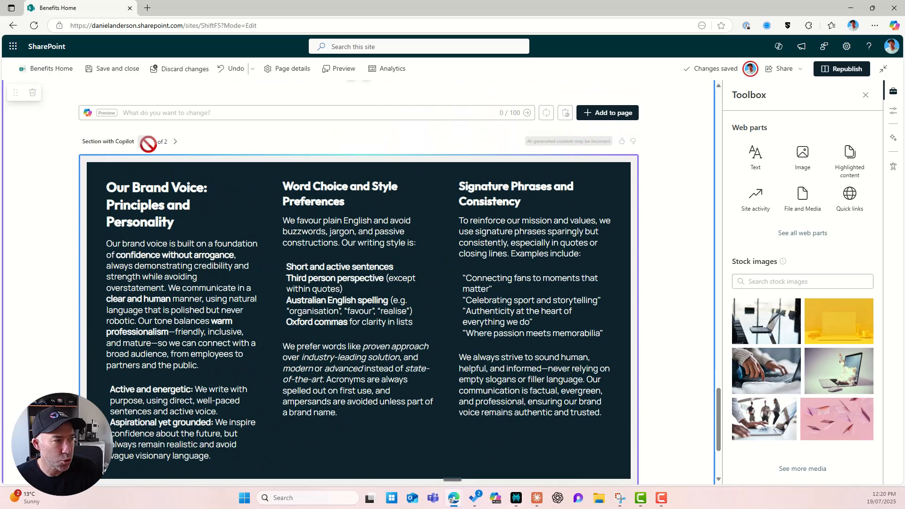
# - Ask Copilot to add an image web part at the top of each column
pyautogui.click(231, 112)
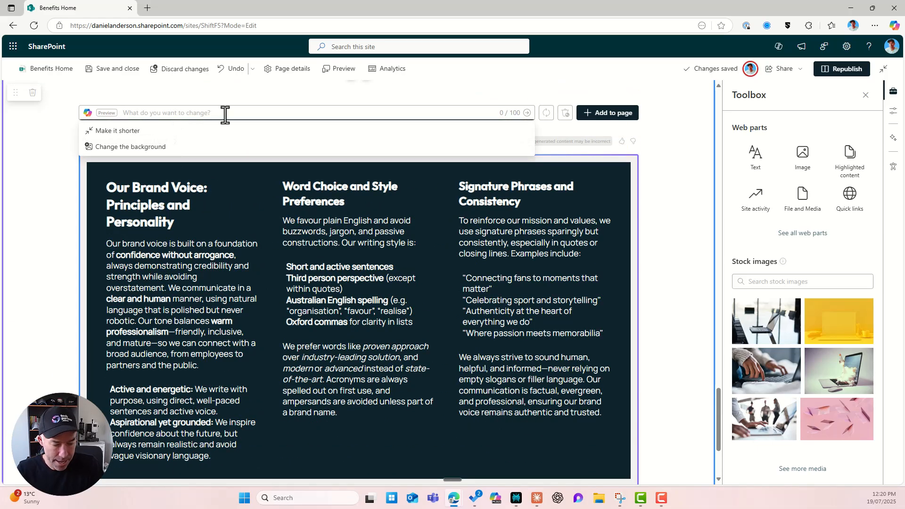
pyautogui.write('can you add')
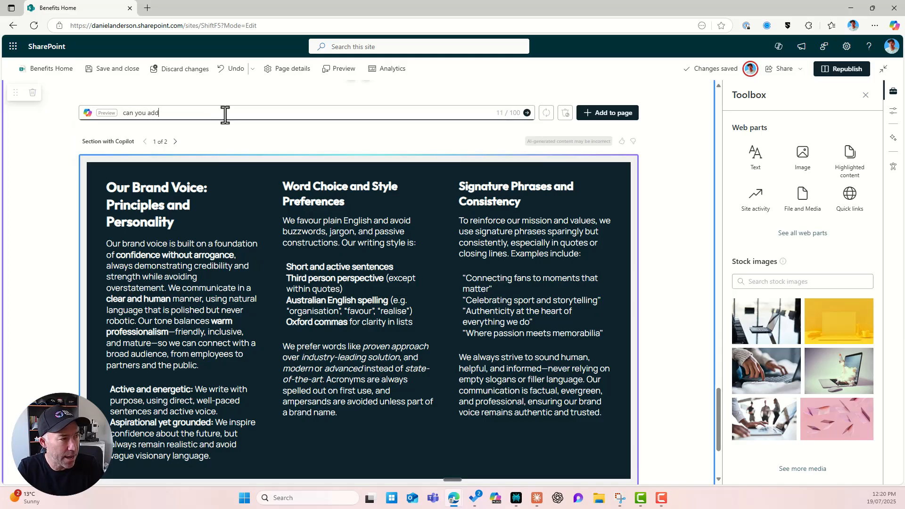
pyautogui.write('an image')
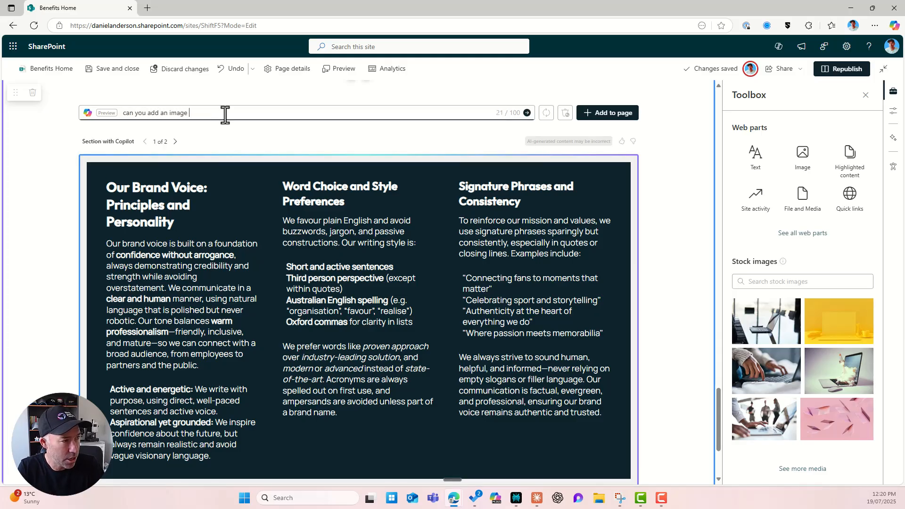
pyautogui.write('web part')
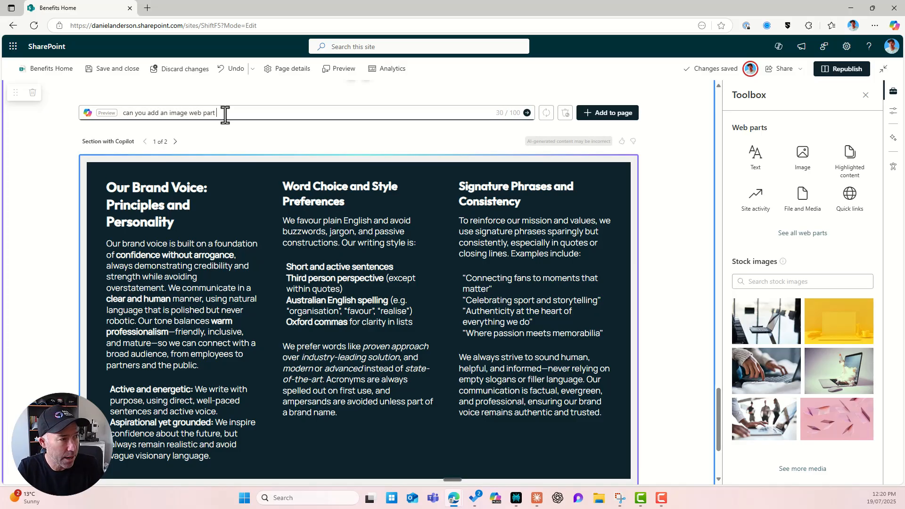
pyautogui.write('at the top o')
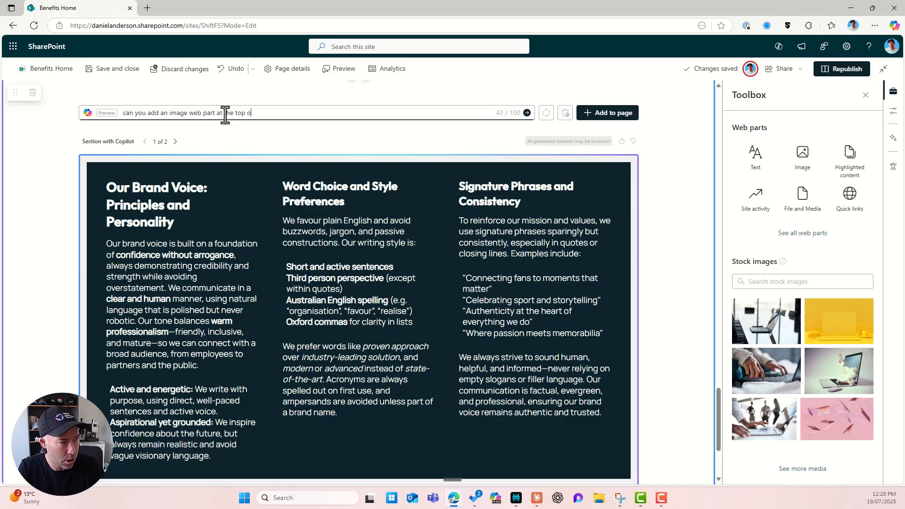
pyautogui.write('f each co')
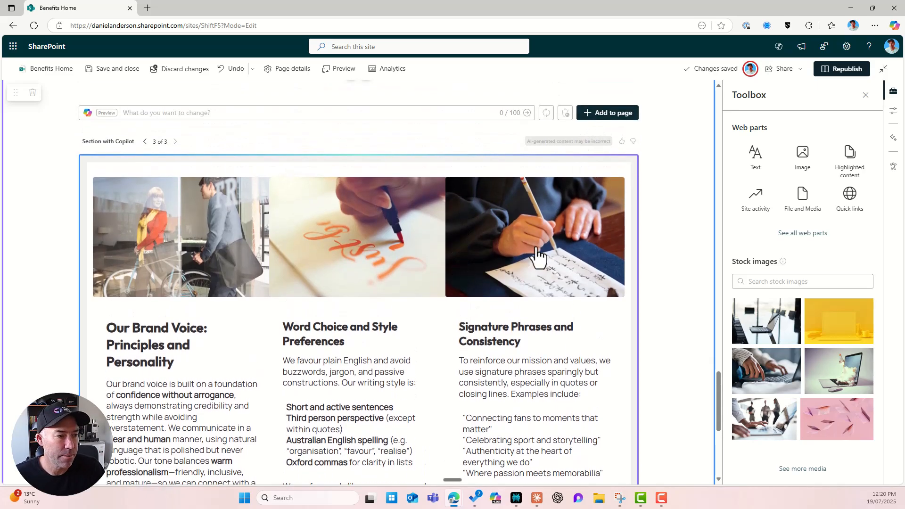
pyautogui.scroll(-3)
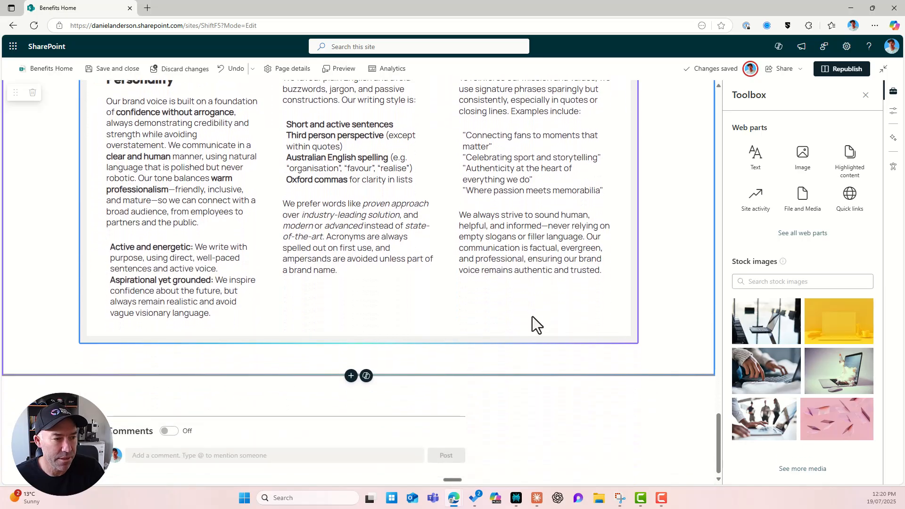
pyautogui.scroll(3)
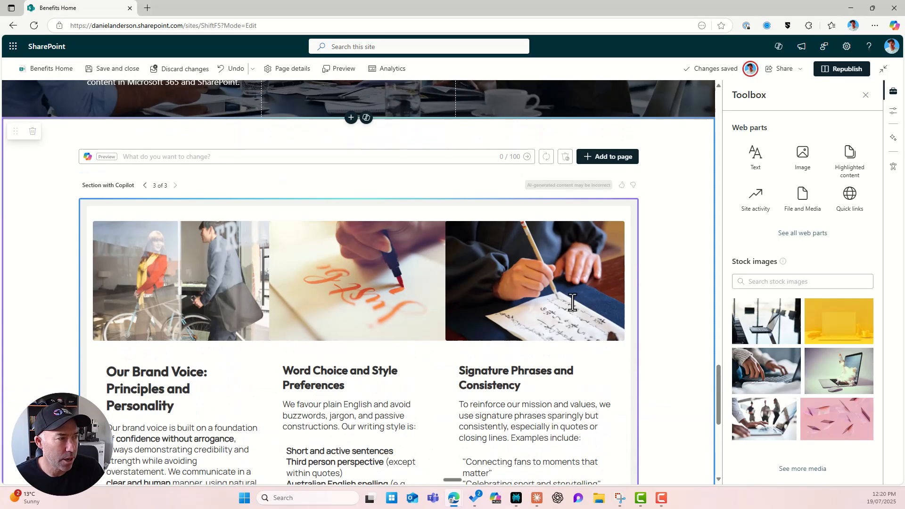
pyautogui.scroll(3)
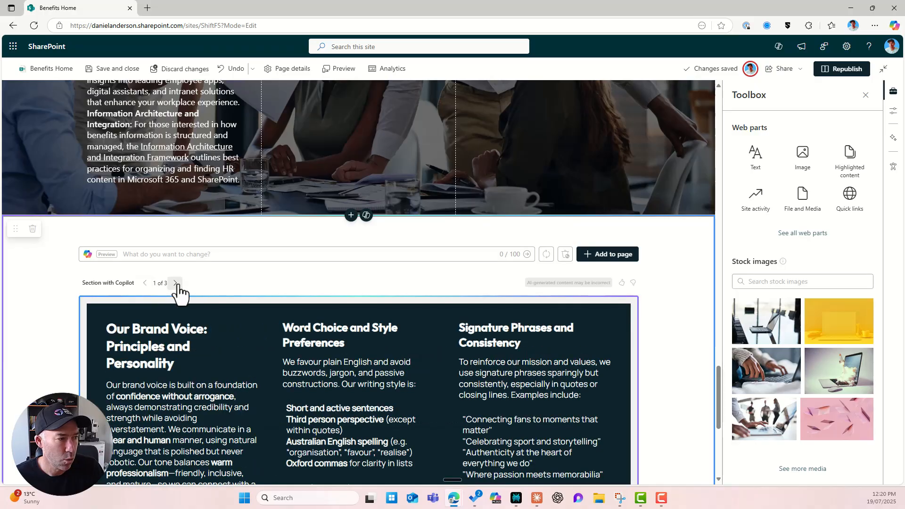
pyautogui.click(175, 283)
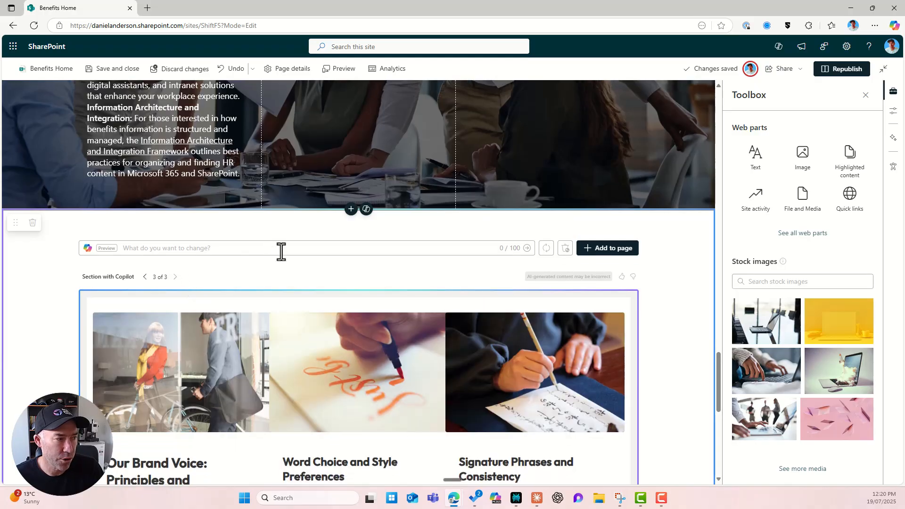
pyautogui.scroll(-3)
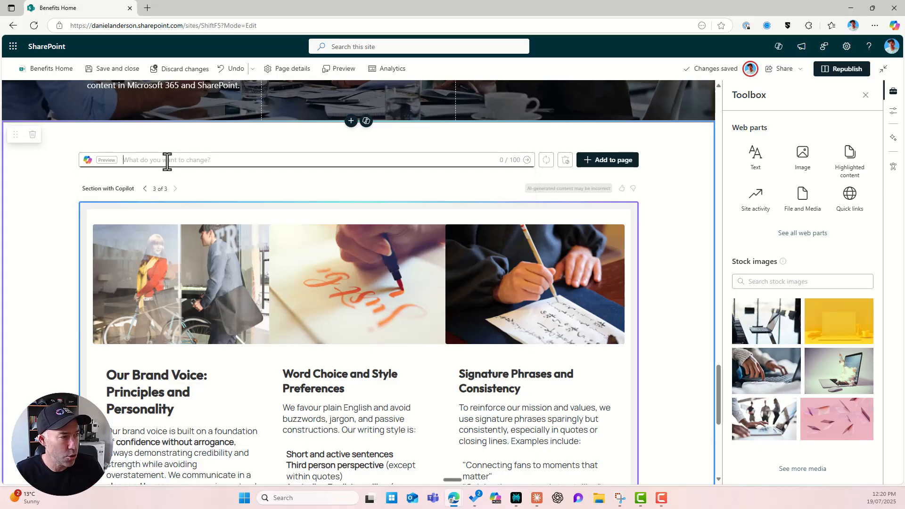
# - Request a solid background colour, then compare the peach 'New employee benefits' banner with the previous draft
pyautogui.write('can you add a solid')
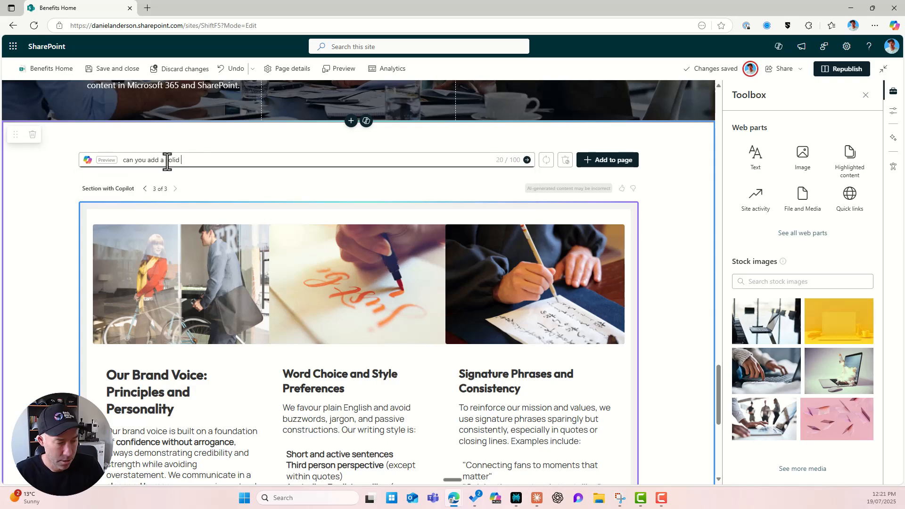
pyautogui.write('background color')
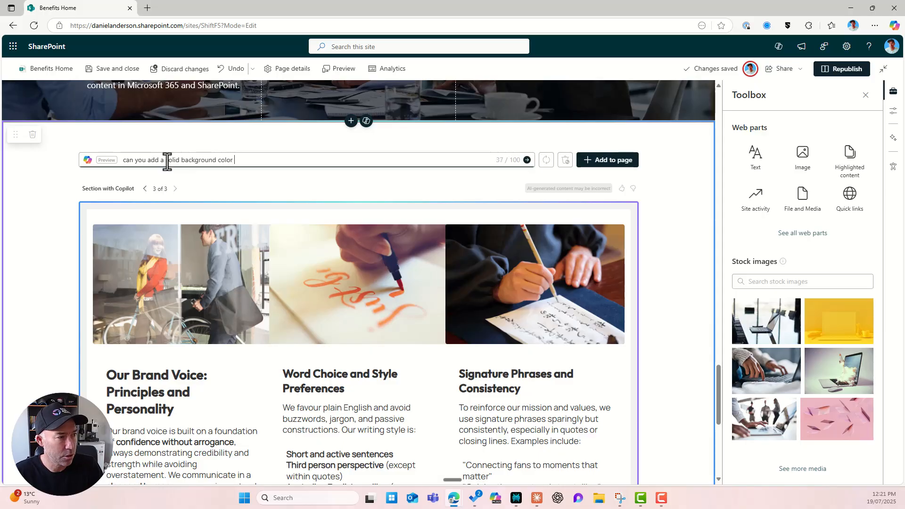
pyautogui.write('to th')
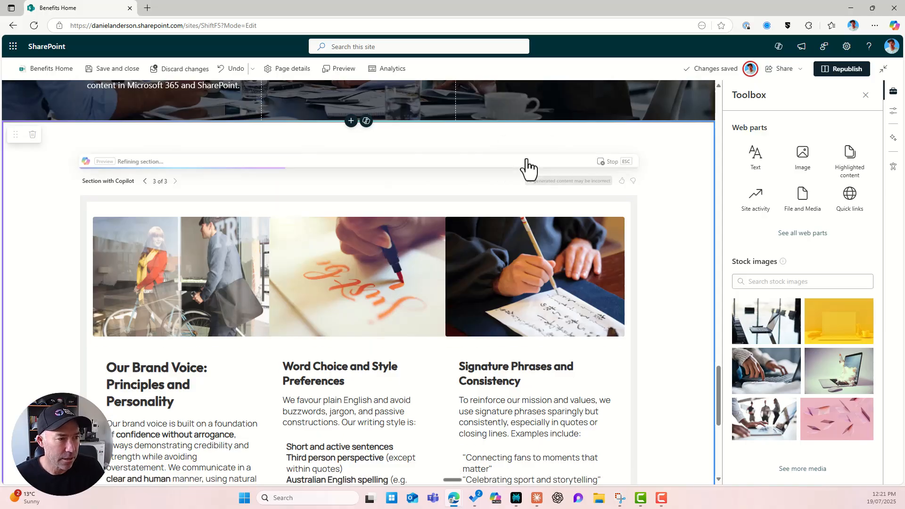
pyautogui.moveTo(462, 196)
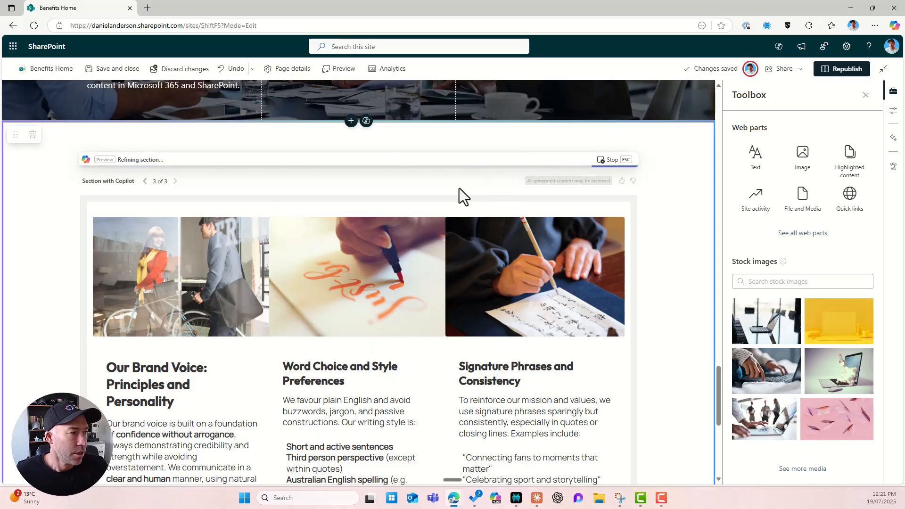
pyautogui.moveTo(532, 237)
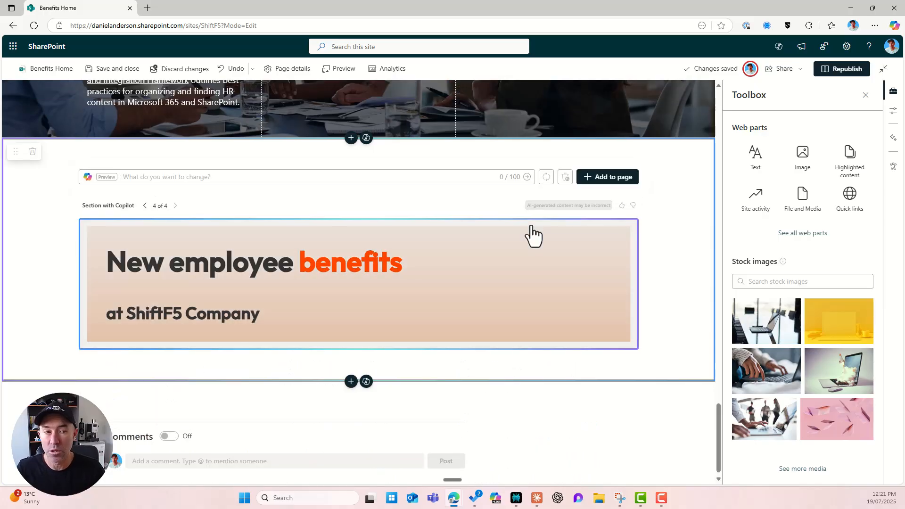
pyautogui.moveTo(430, 242)
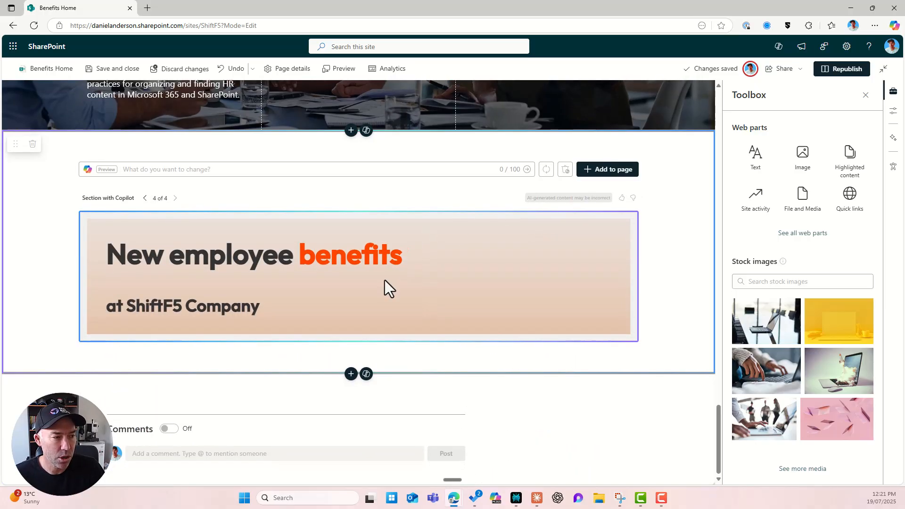
pyautogui.moveTo(449, 262)
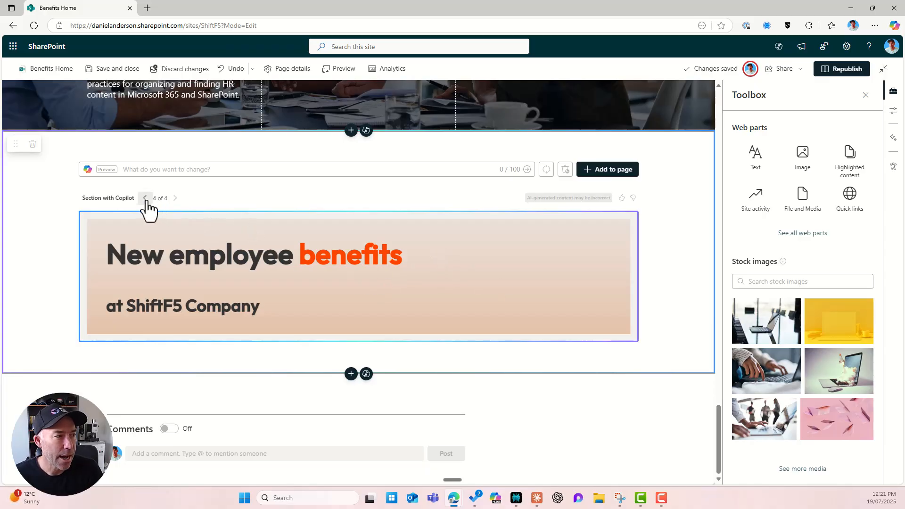
pyautogui.click(144, 198)
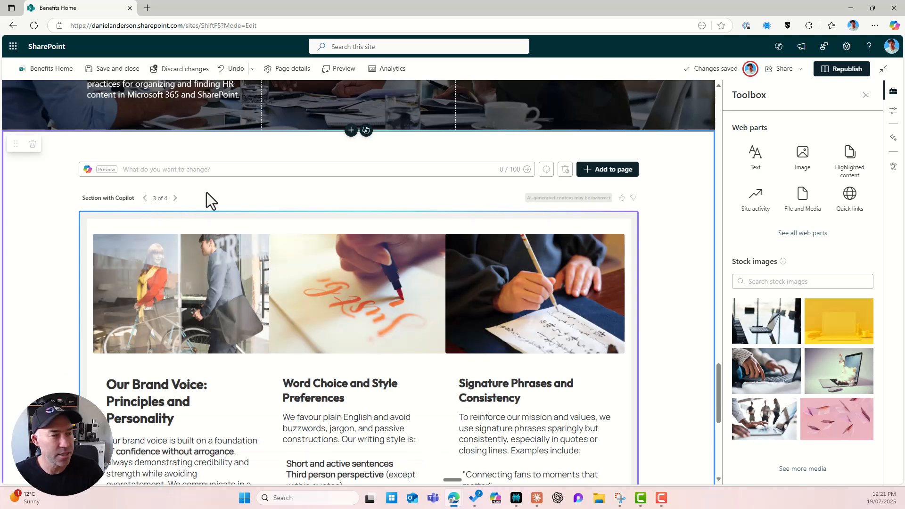
pyautogui.click(144, 198)
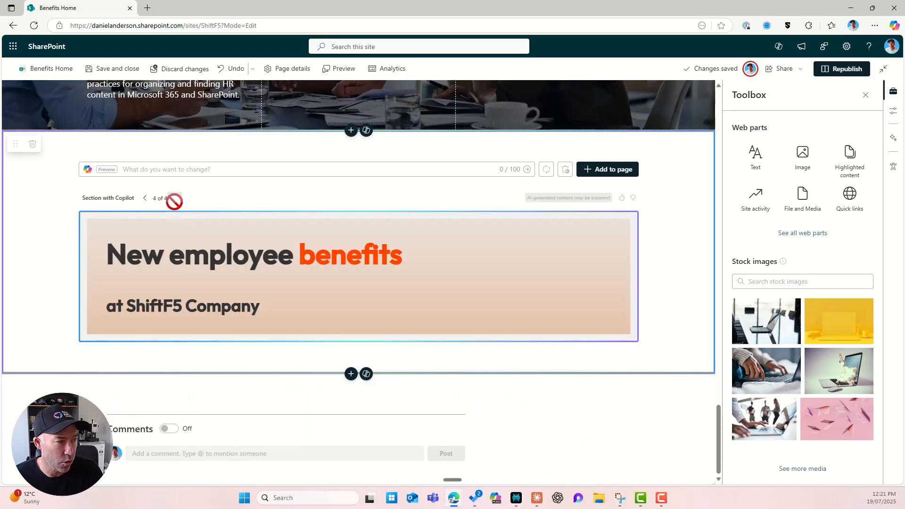
# - Place the three-image brand voice section on the page and republish Benefits Home
pyautogui.scroll(3)
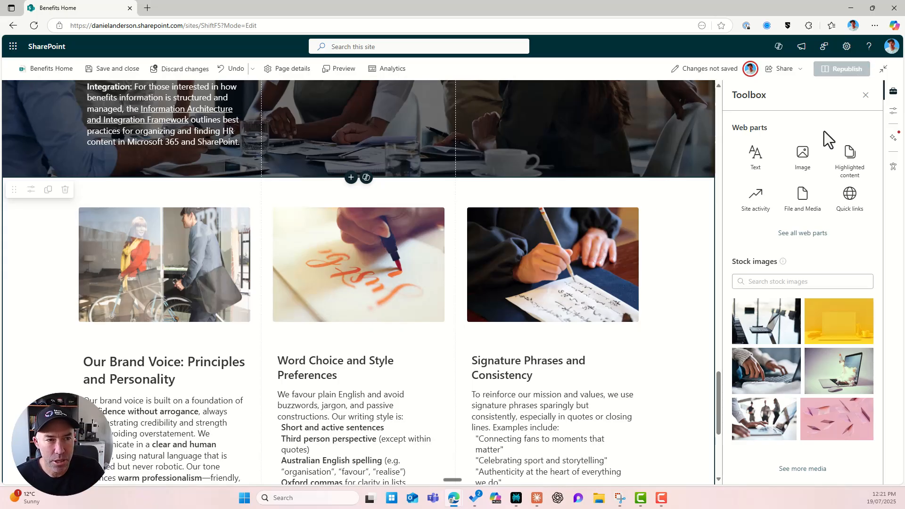
pyautogui.click(841, 68)
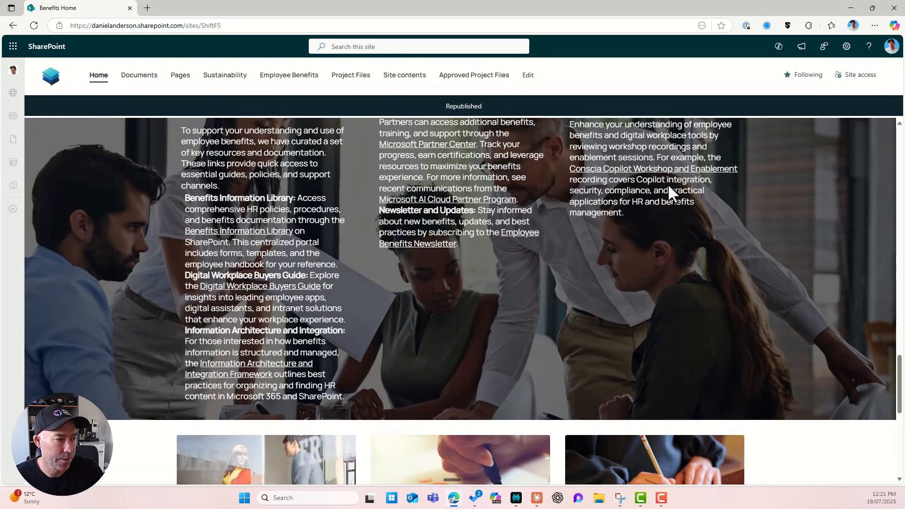
pyautogui.scroll(3)
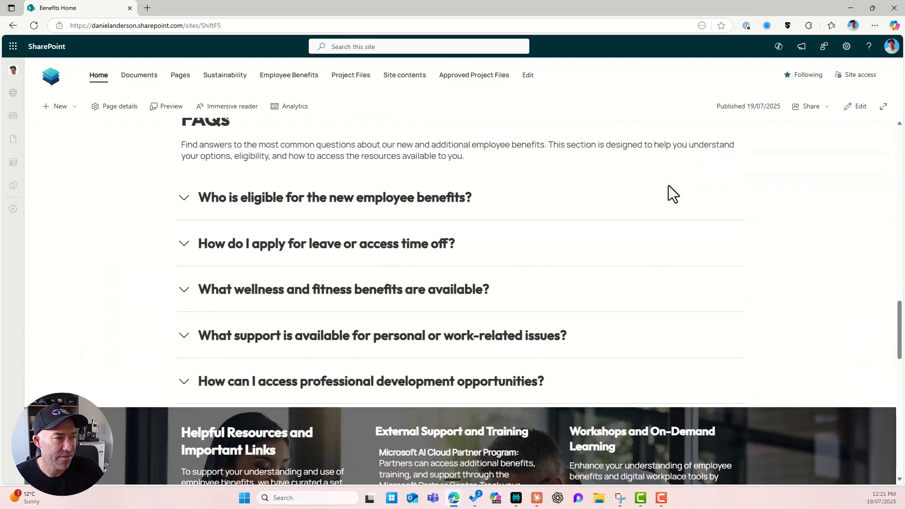
pyautogui.scroll(-3)
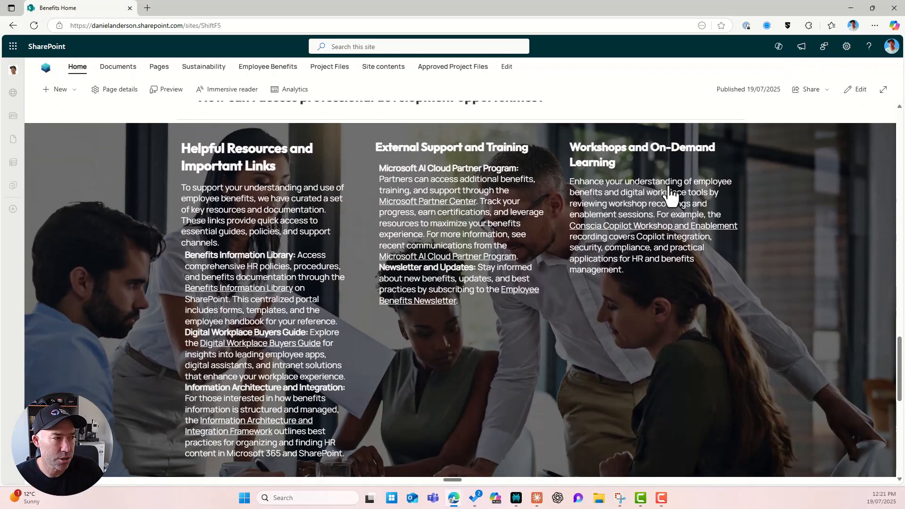
pyautogui.scroll(-3)
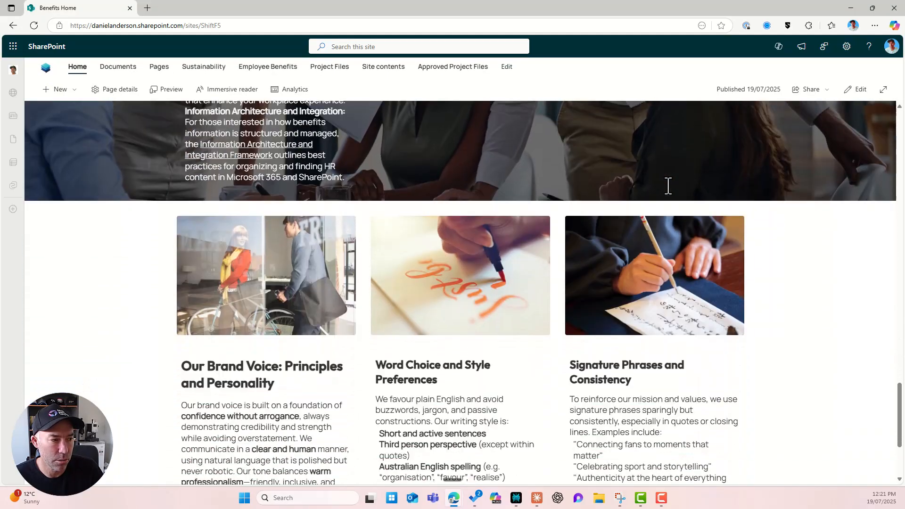
pyautogui.scroll(-3)
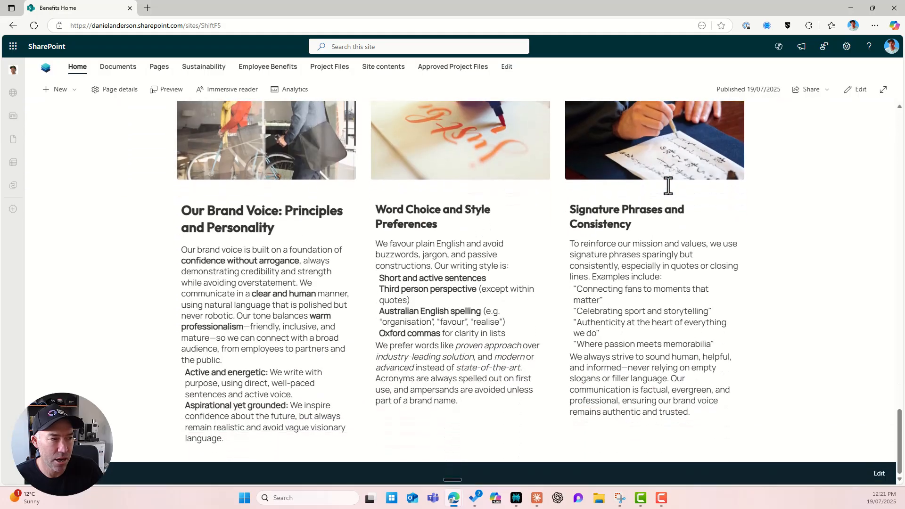
pyautogui.scroll(3)
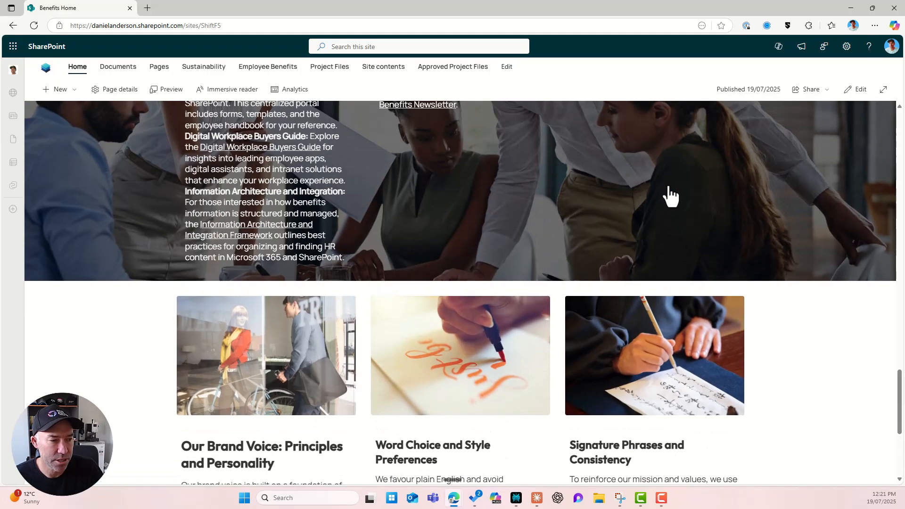
# - Edit Benefits Home and insert a Copilot section below the resources section
pyautogui.click(859, 89)
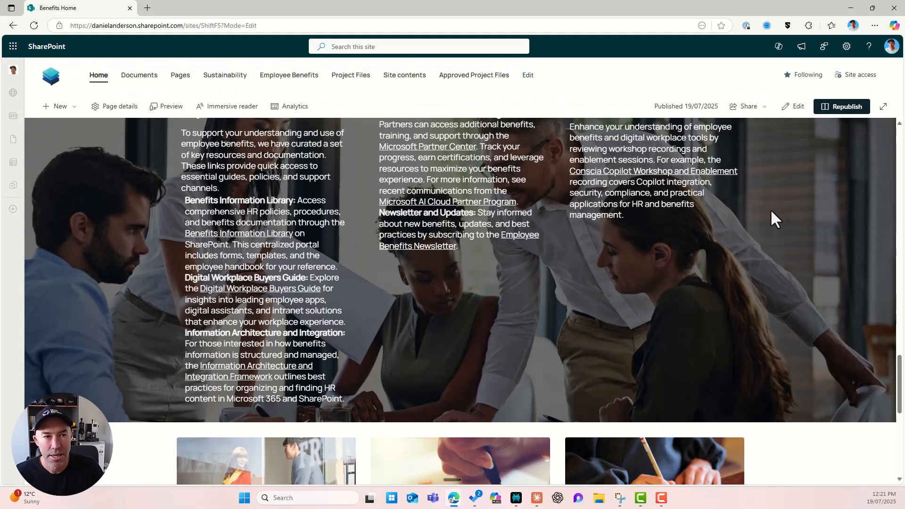
pyautogui.click(797, 106)
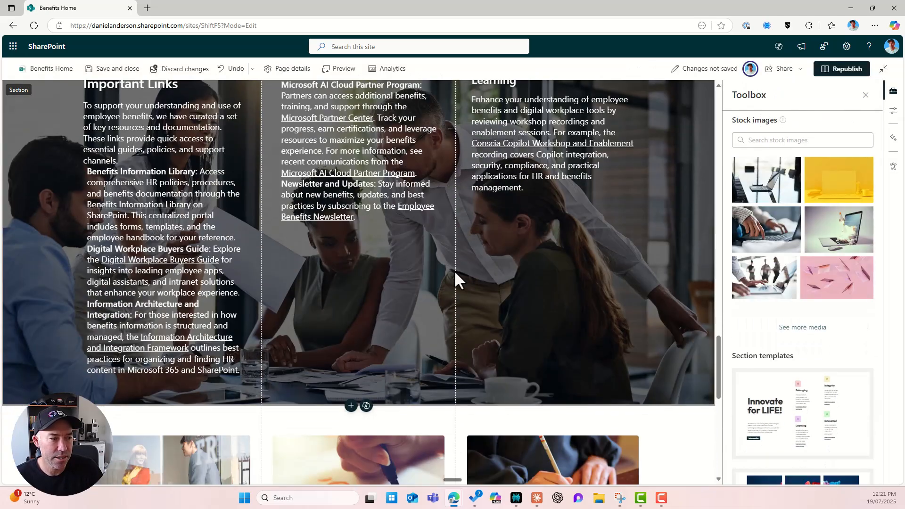
pyautogui.scroll(-3)
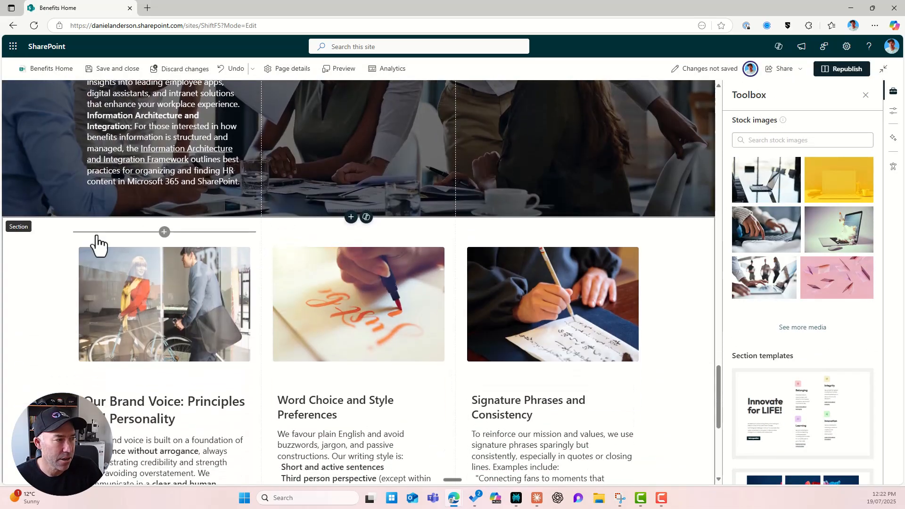
pyautogui.moveTo(164, 231)
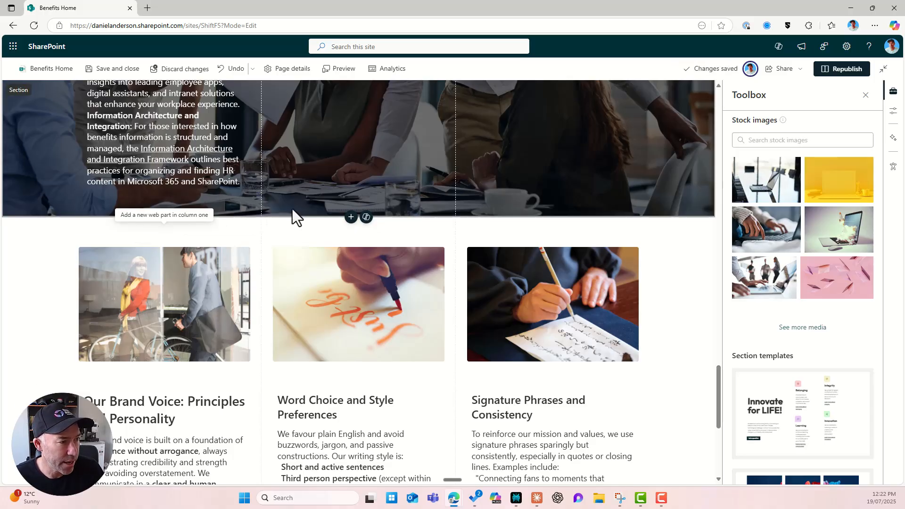
pyautogui.click(366, 218)
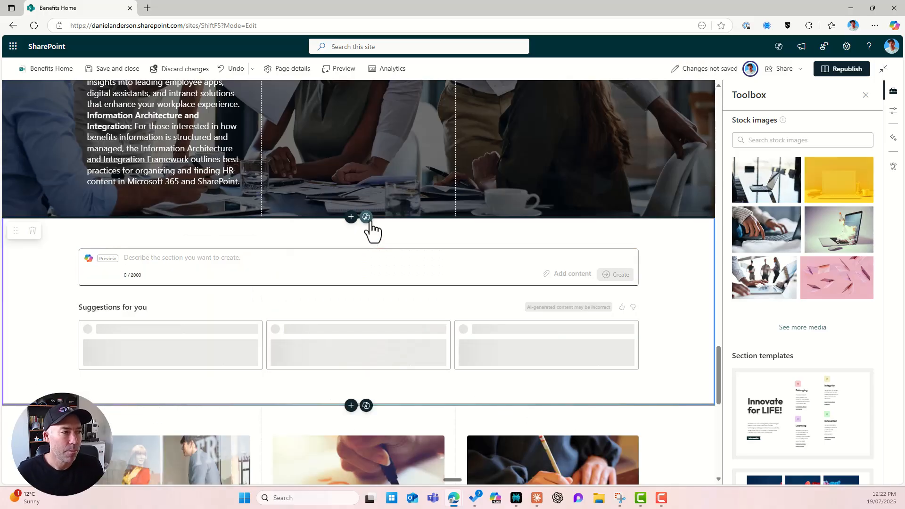